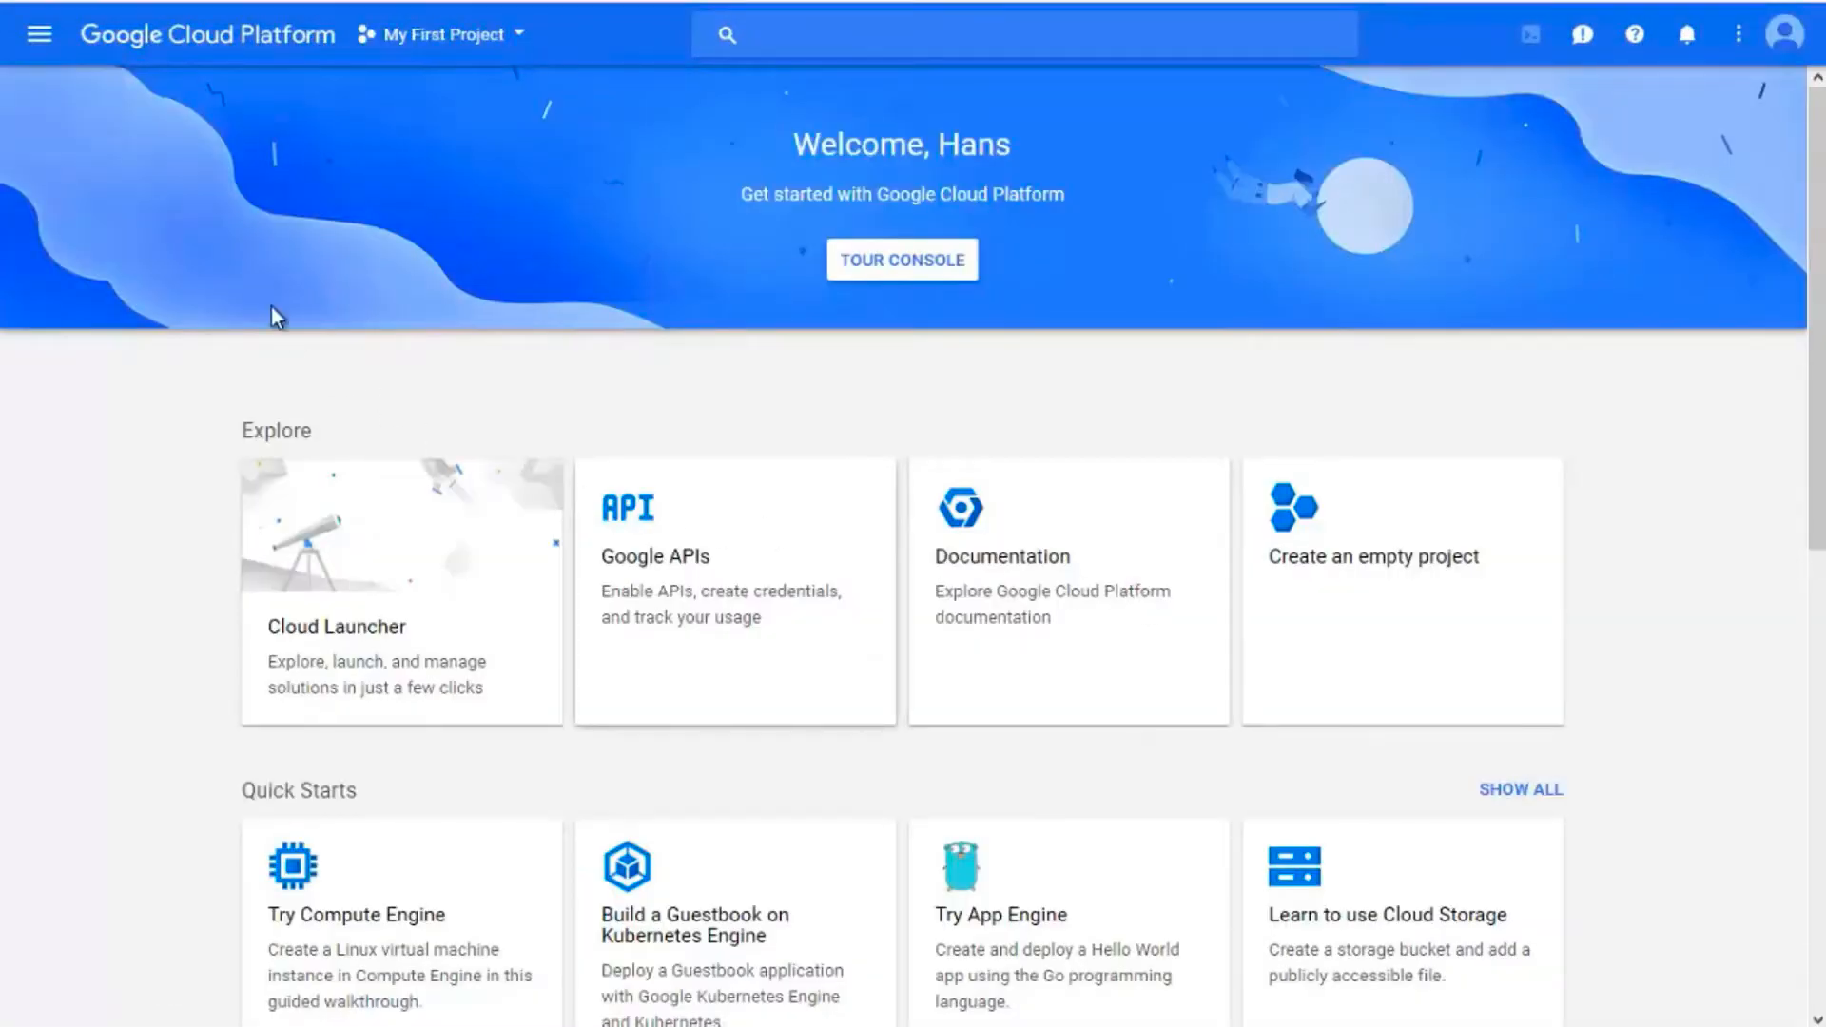
mouse_move(42, 35)
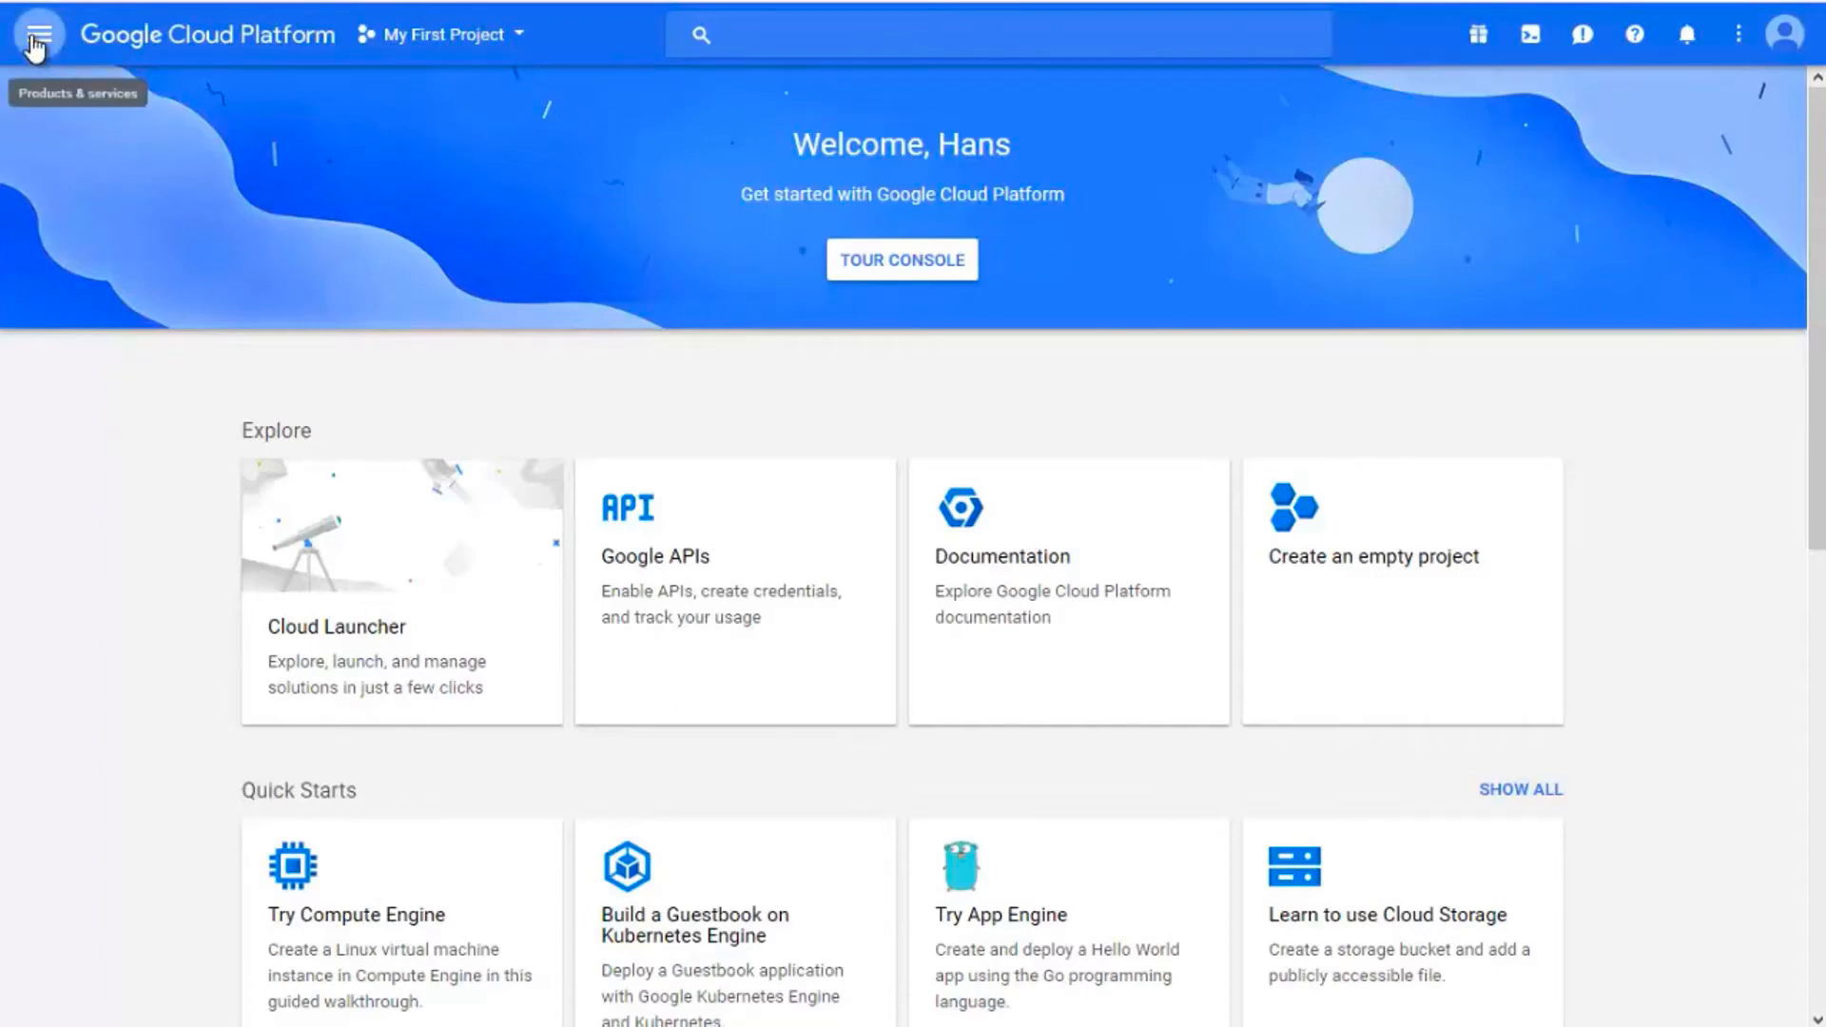
Go to Cloud DNS under Networking's Network services in the console menu.
click(42, 34)
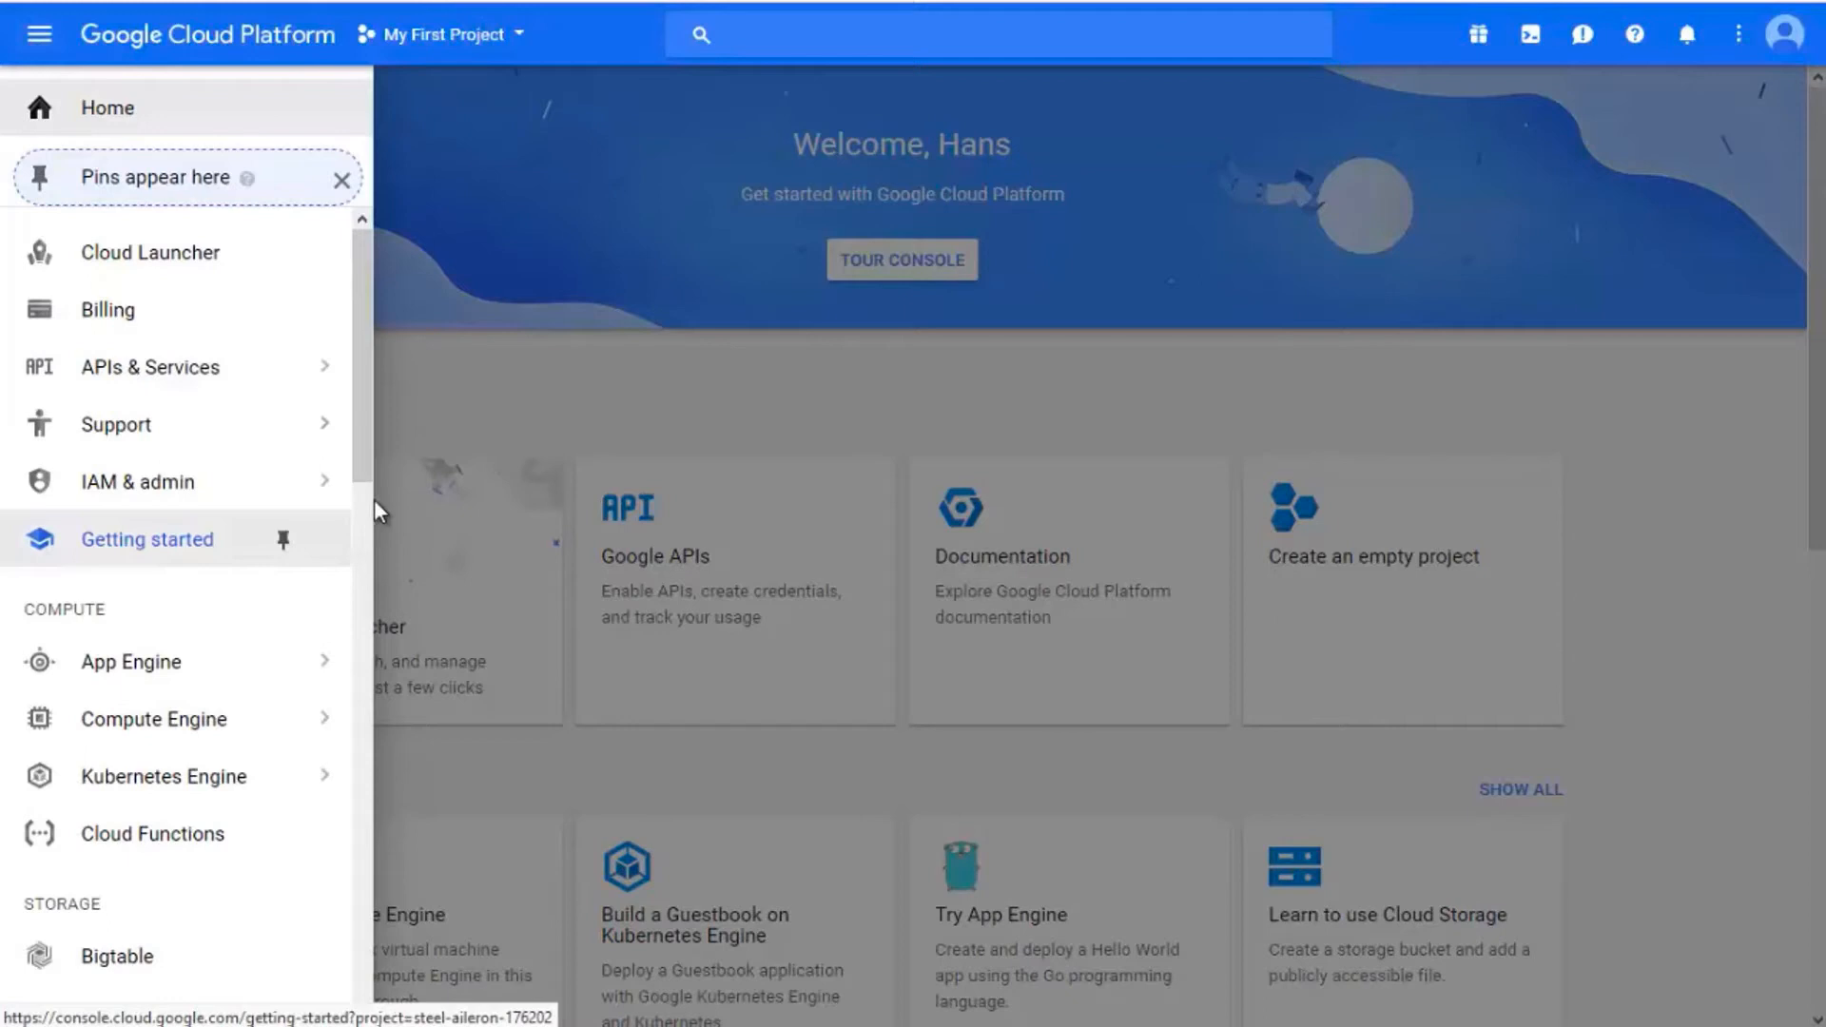
scroll(down, 3)
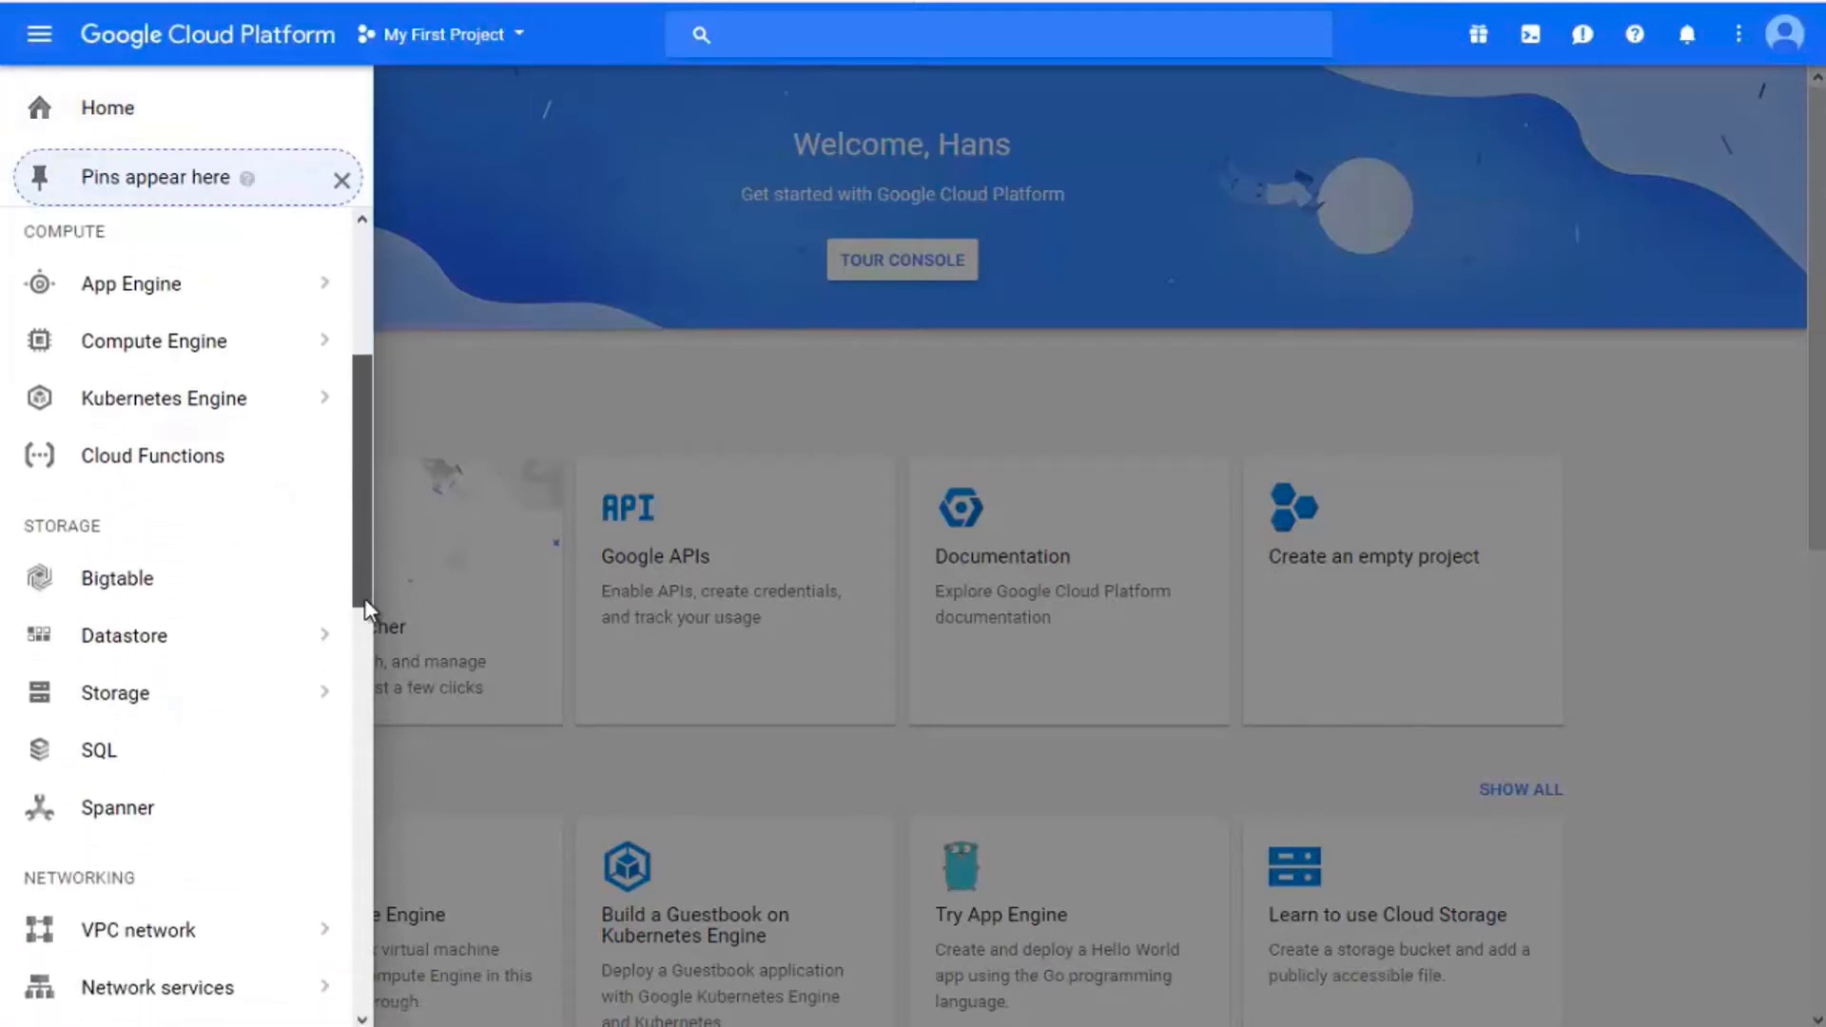
scroll(down, 3)
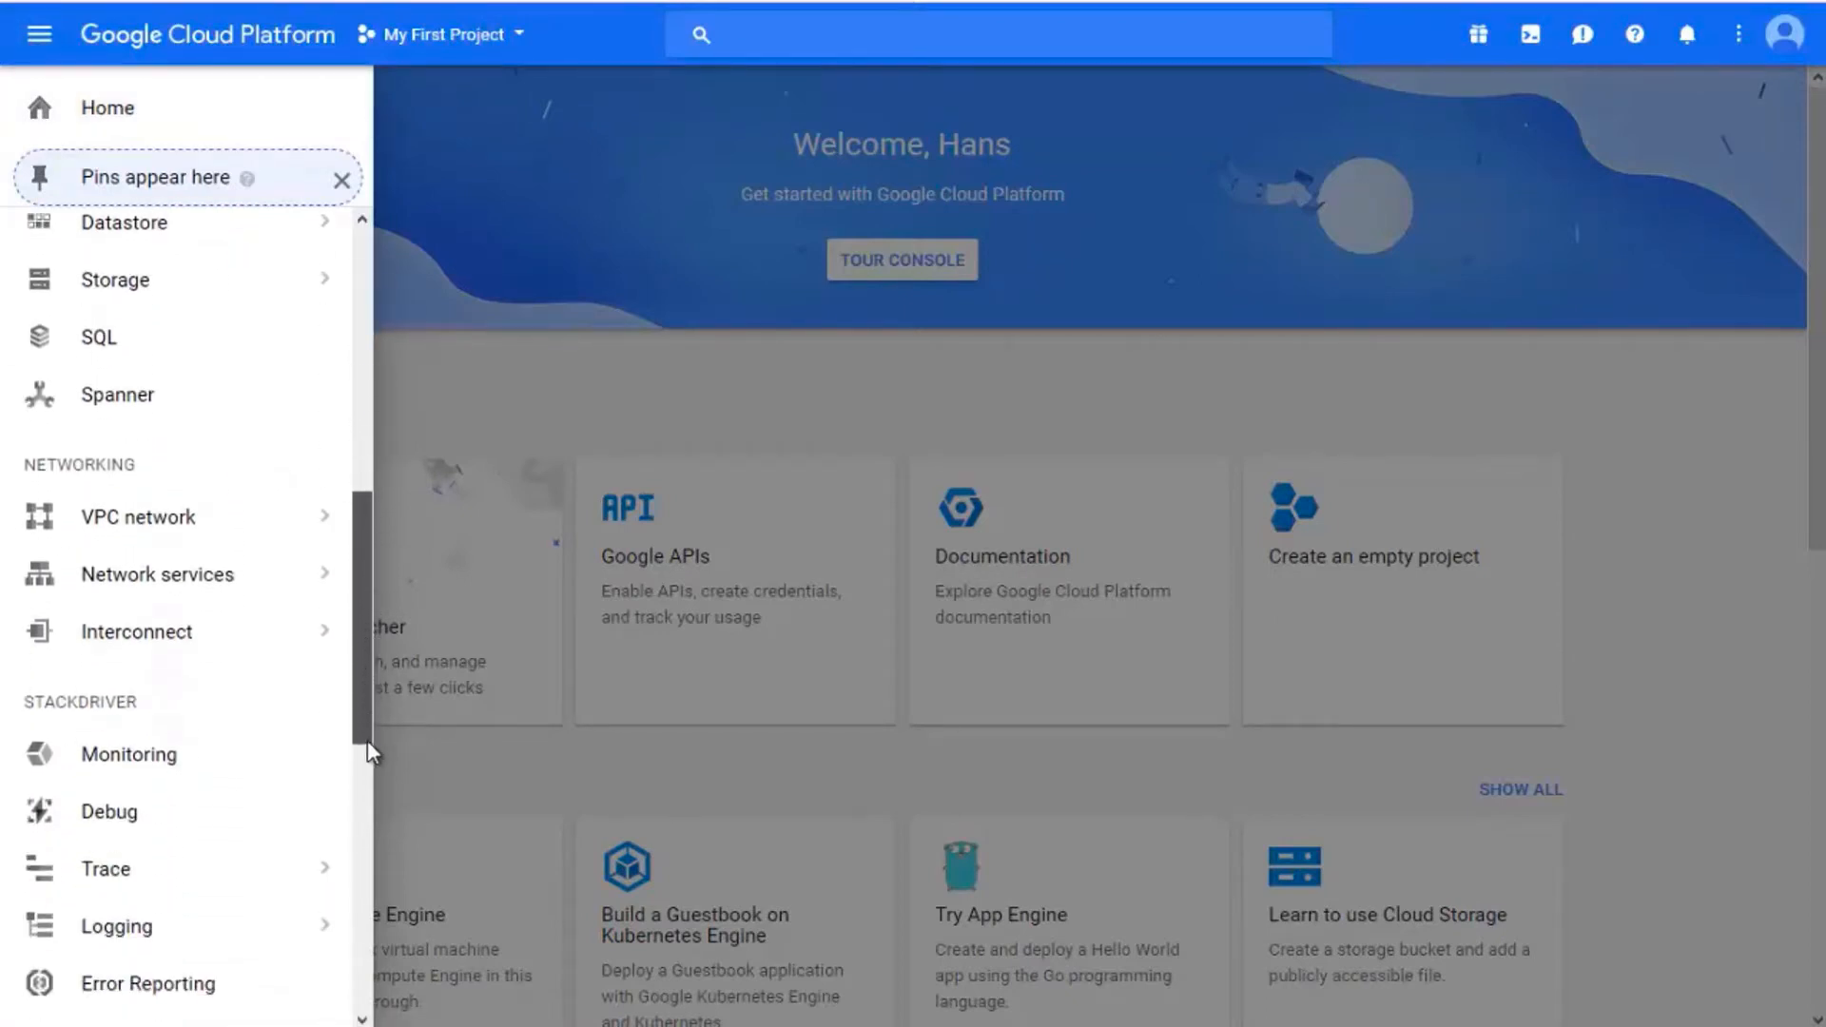
scroll(down, 3)
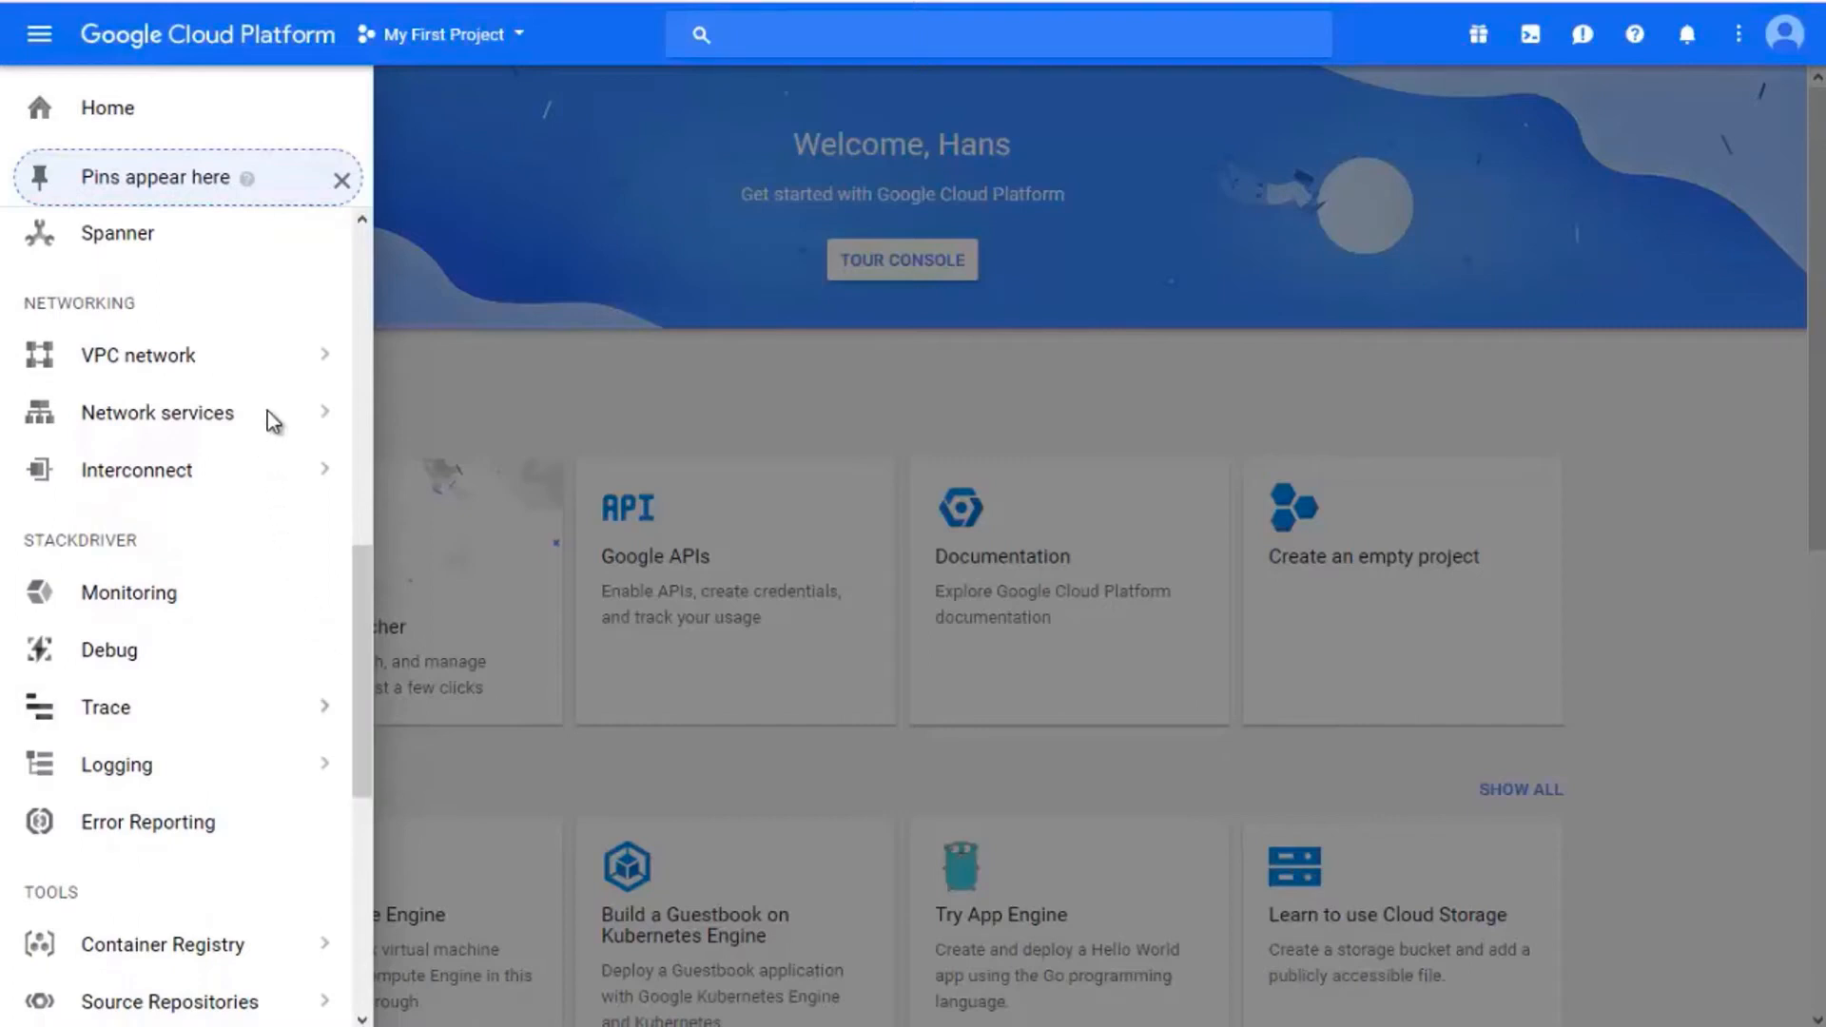
click(157, 413)
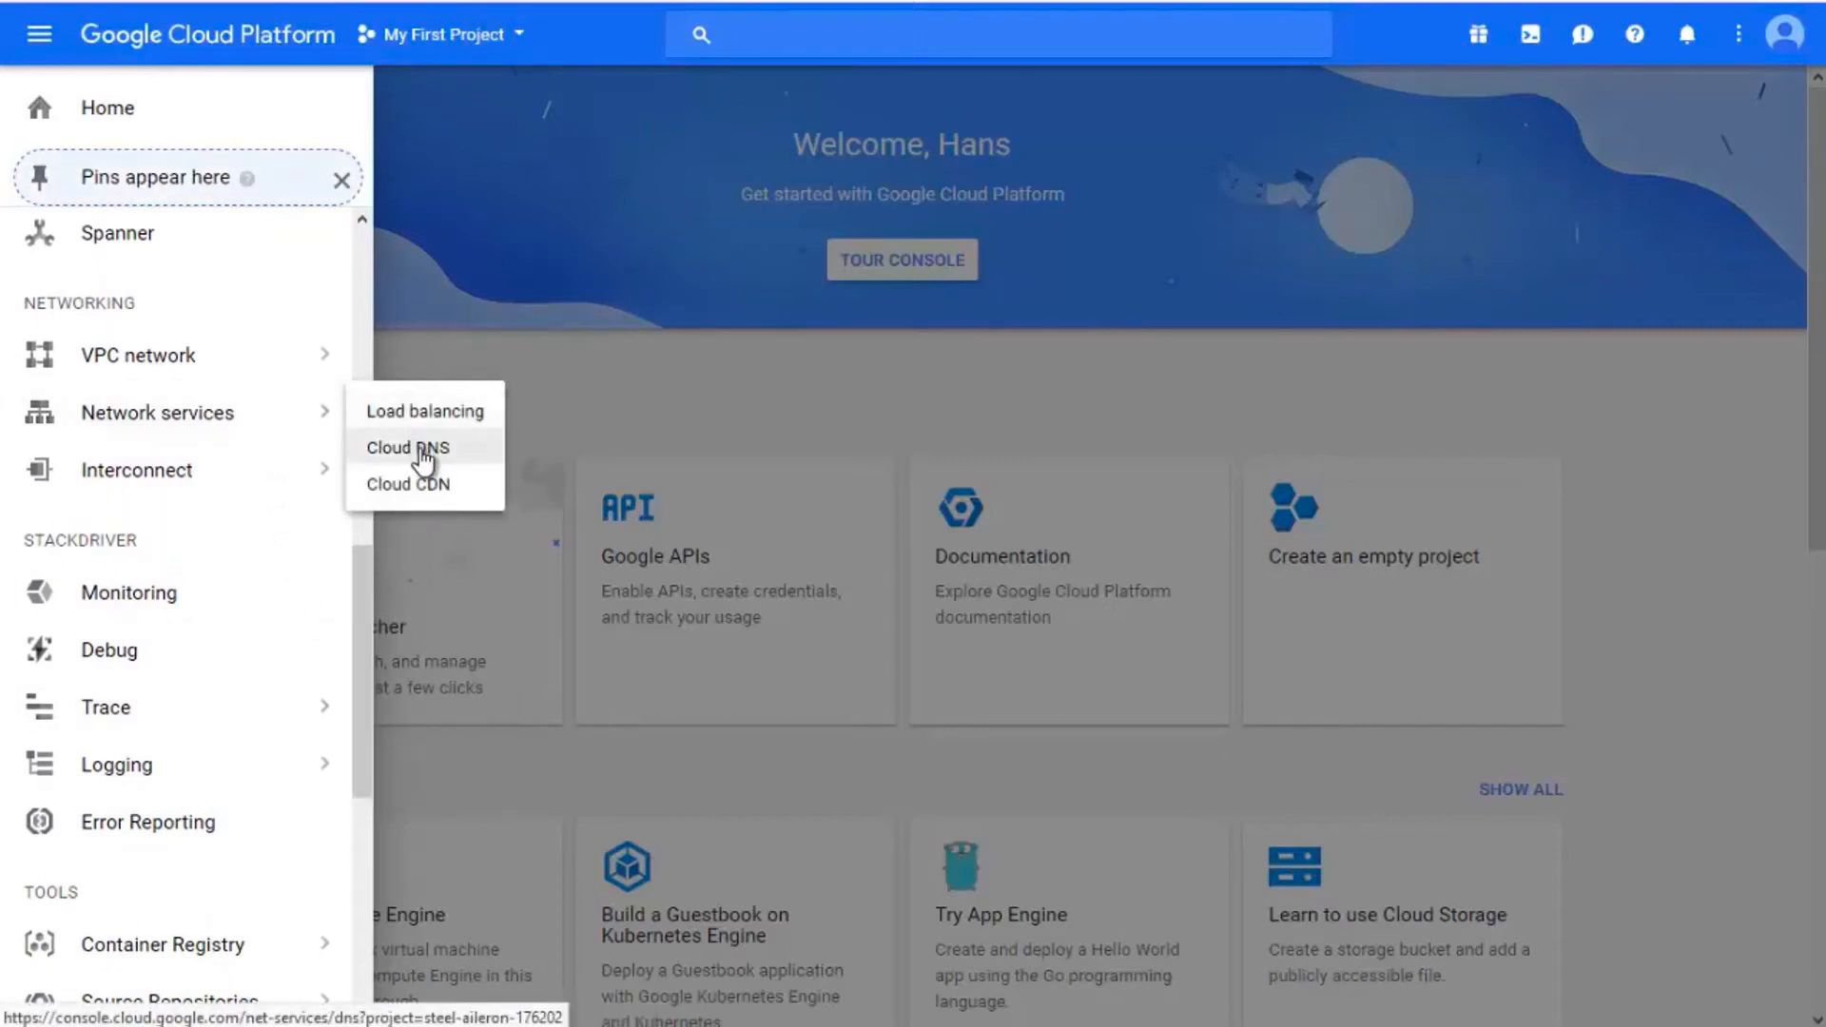
click(408, 447)
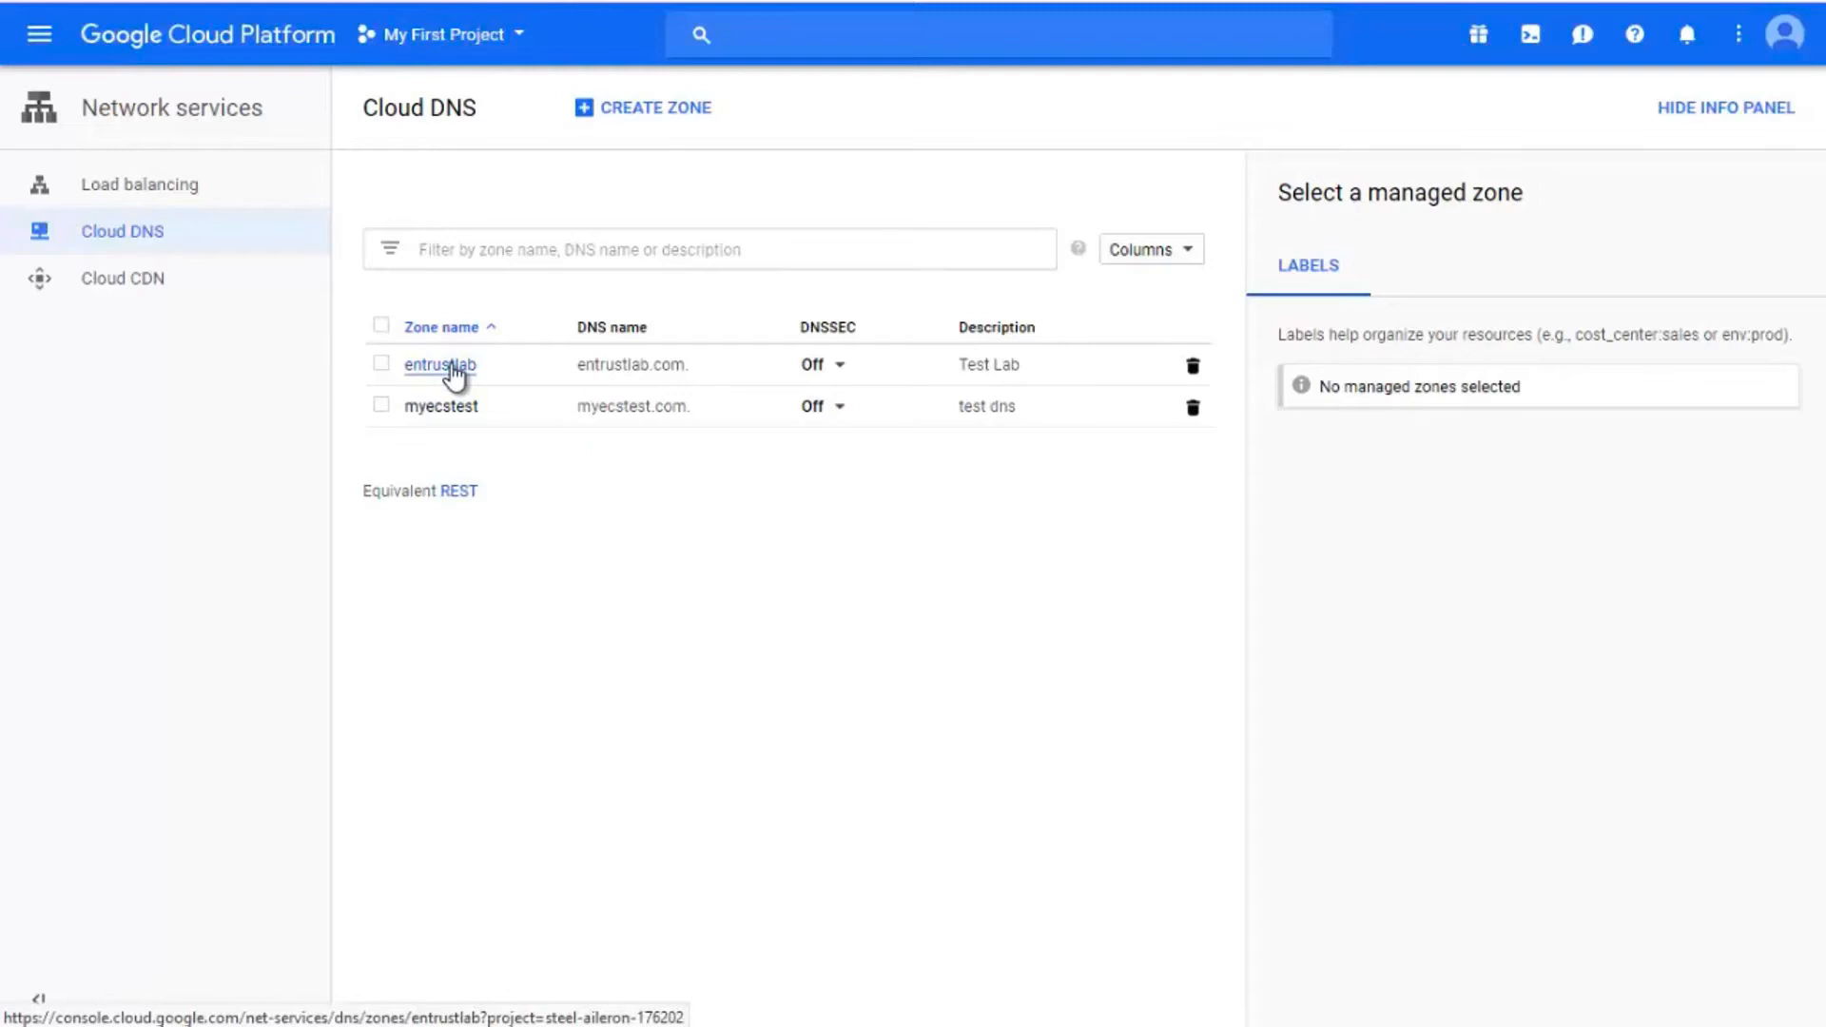
Open the entrustlab managed zone from the Cloud DNS zone list.
click(439, 364)
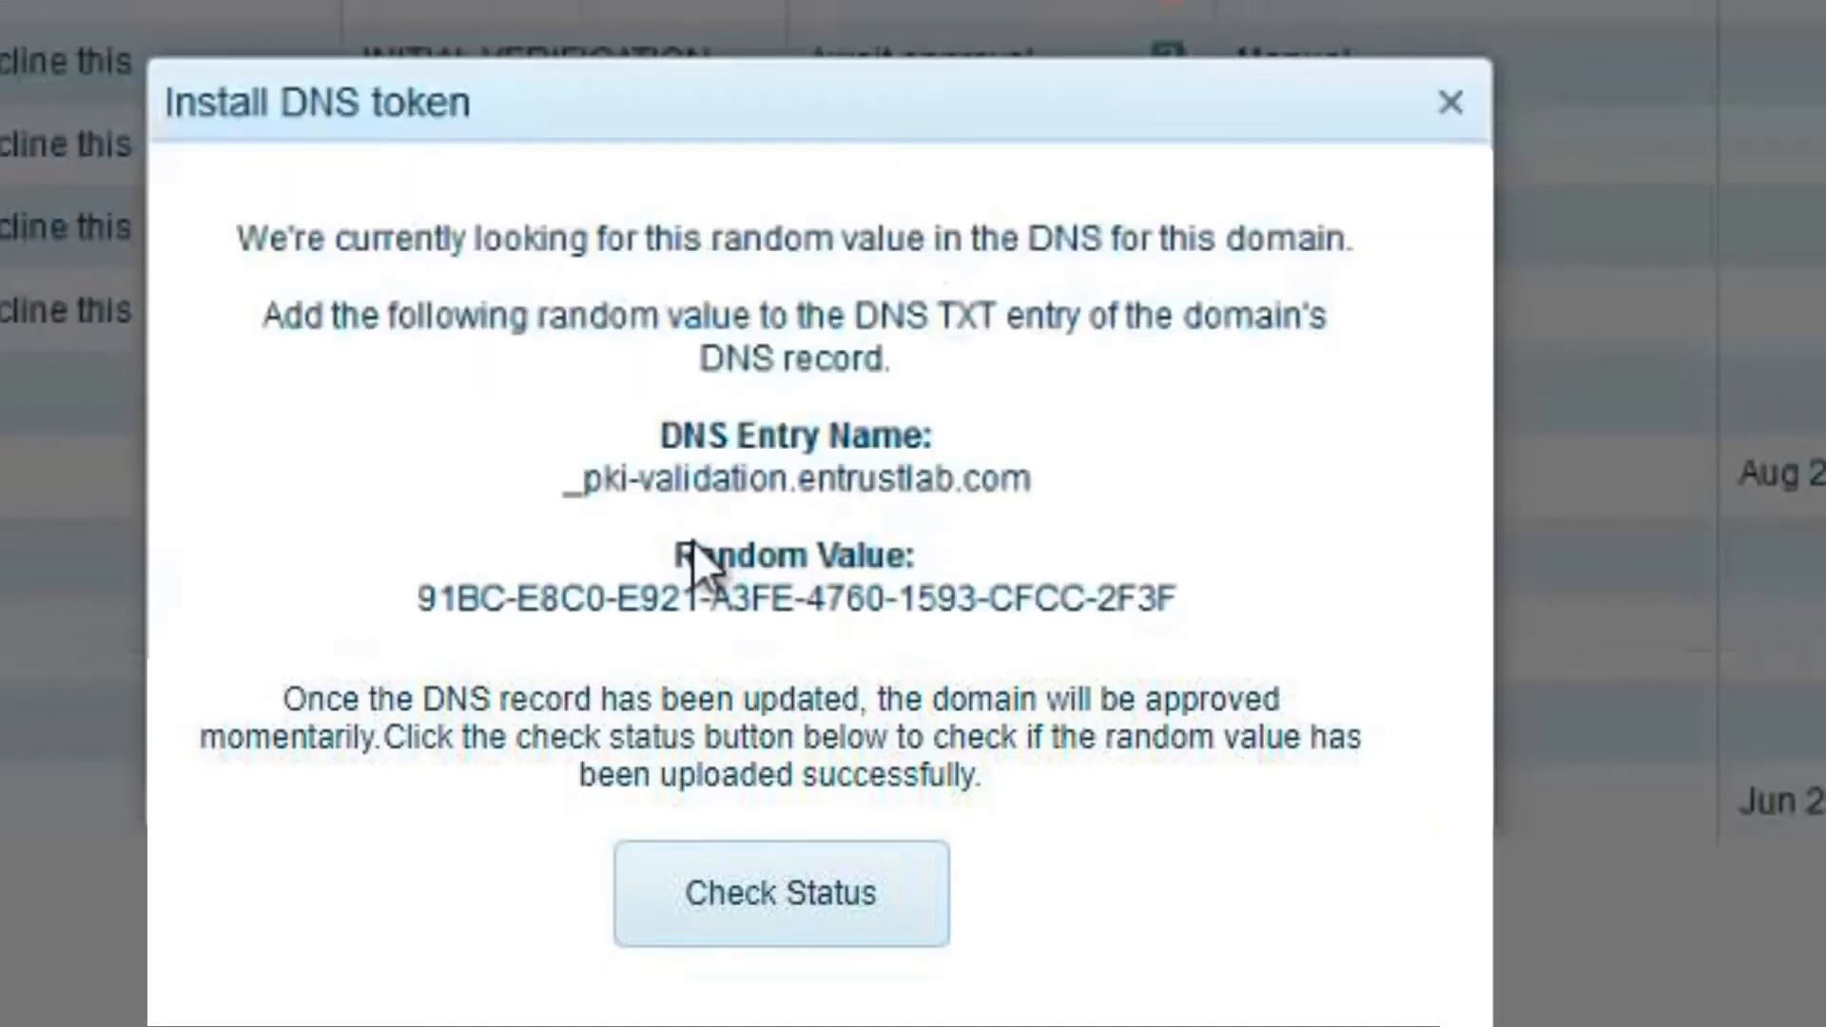
mouse_move(566, 499)
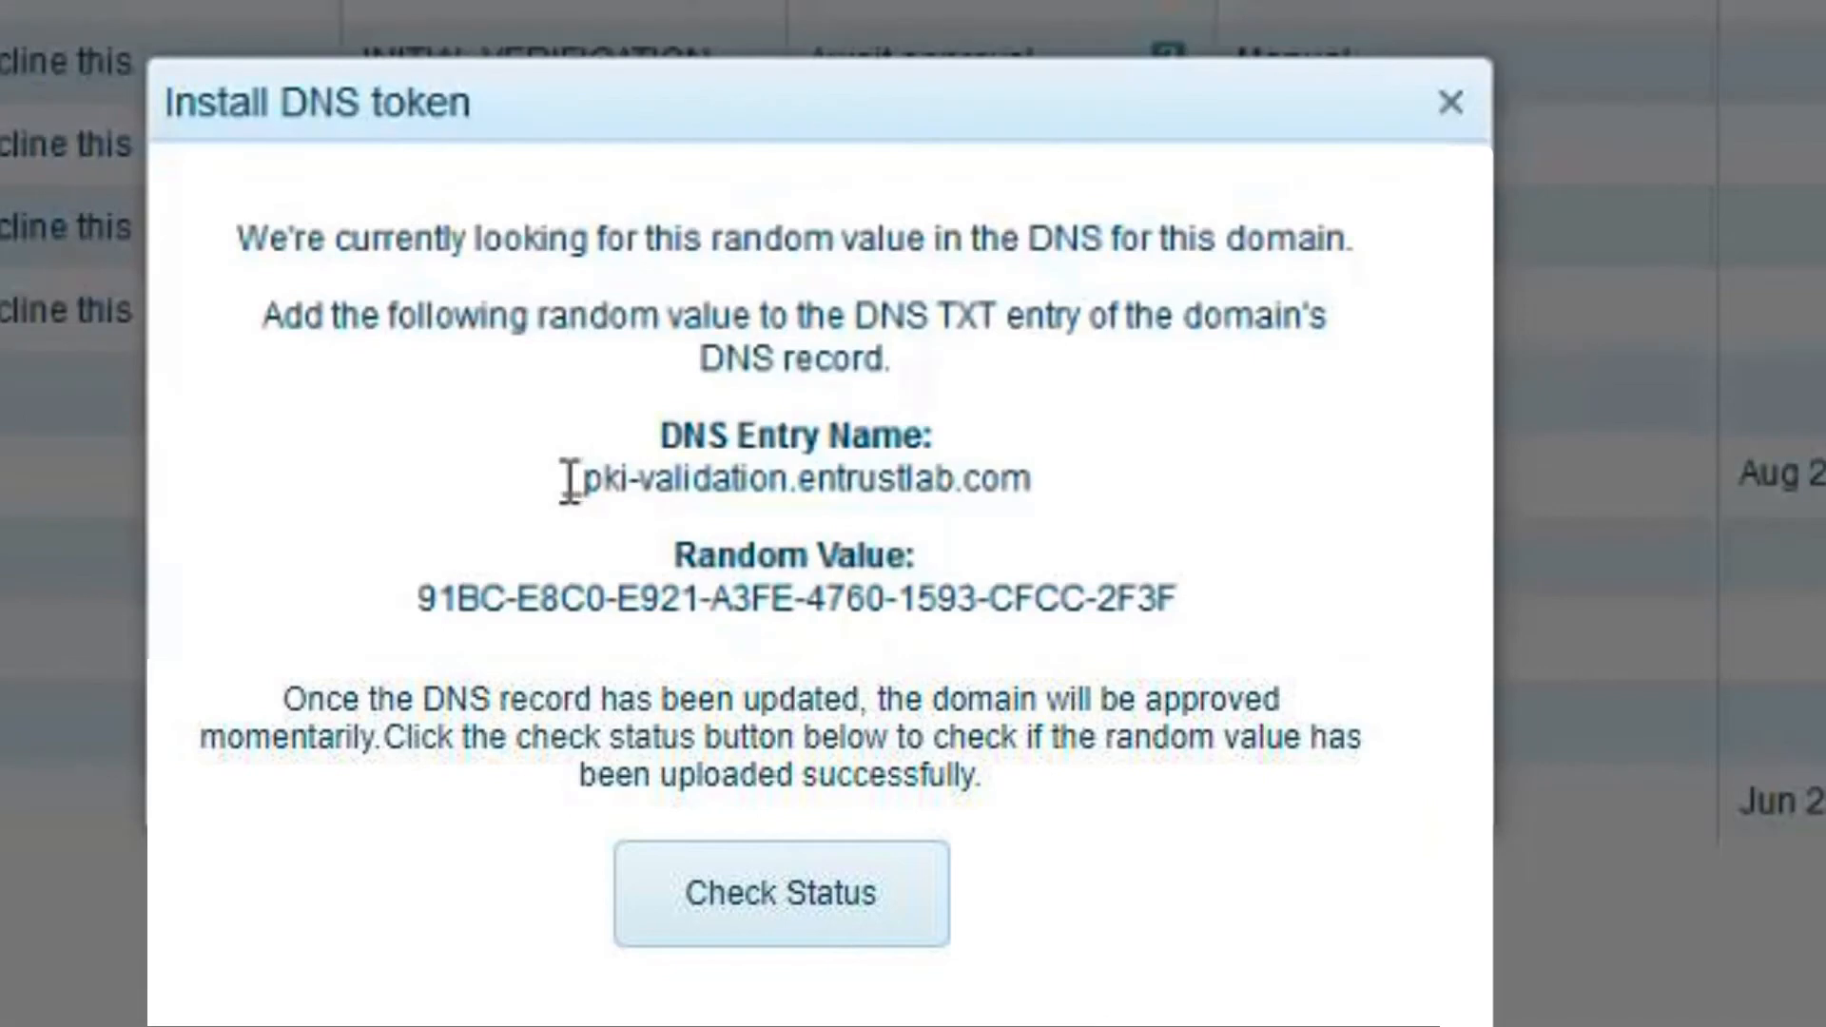
Select and copy '_pki-validation' from the DNS Entry Name in the token dialog.
drag(571, 477, 780, 477)
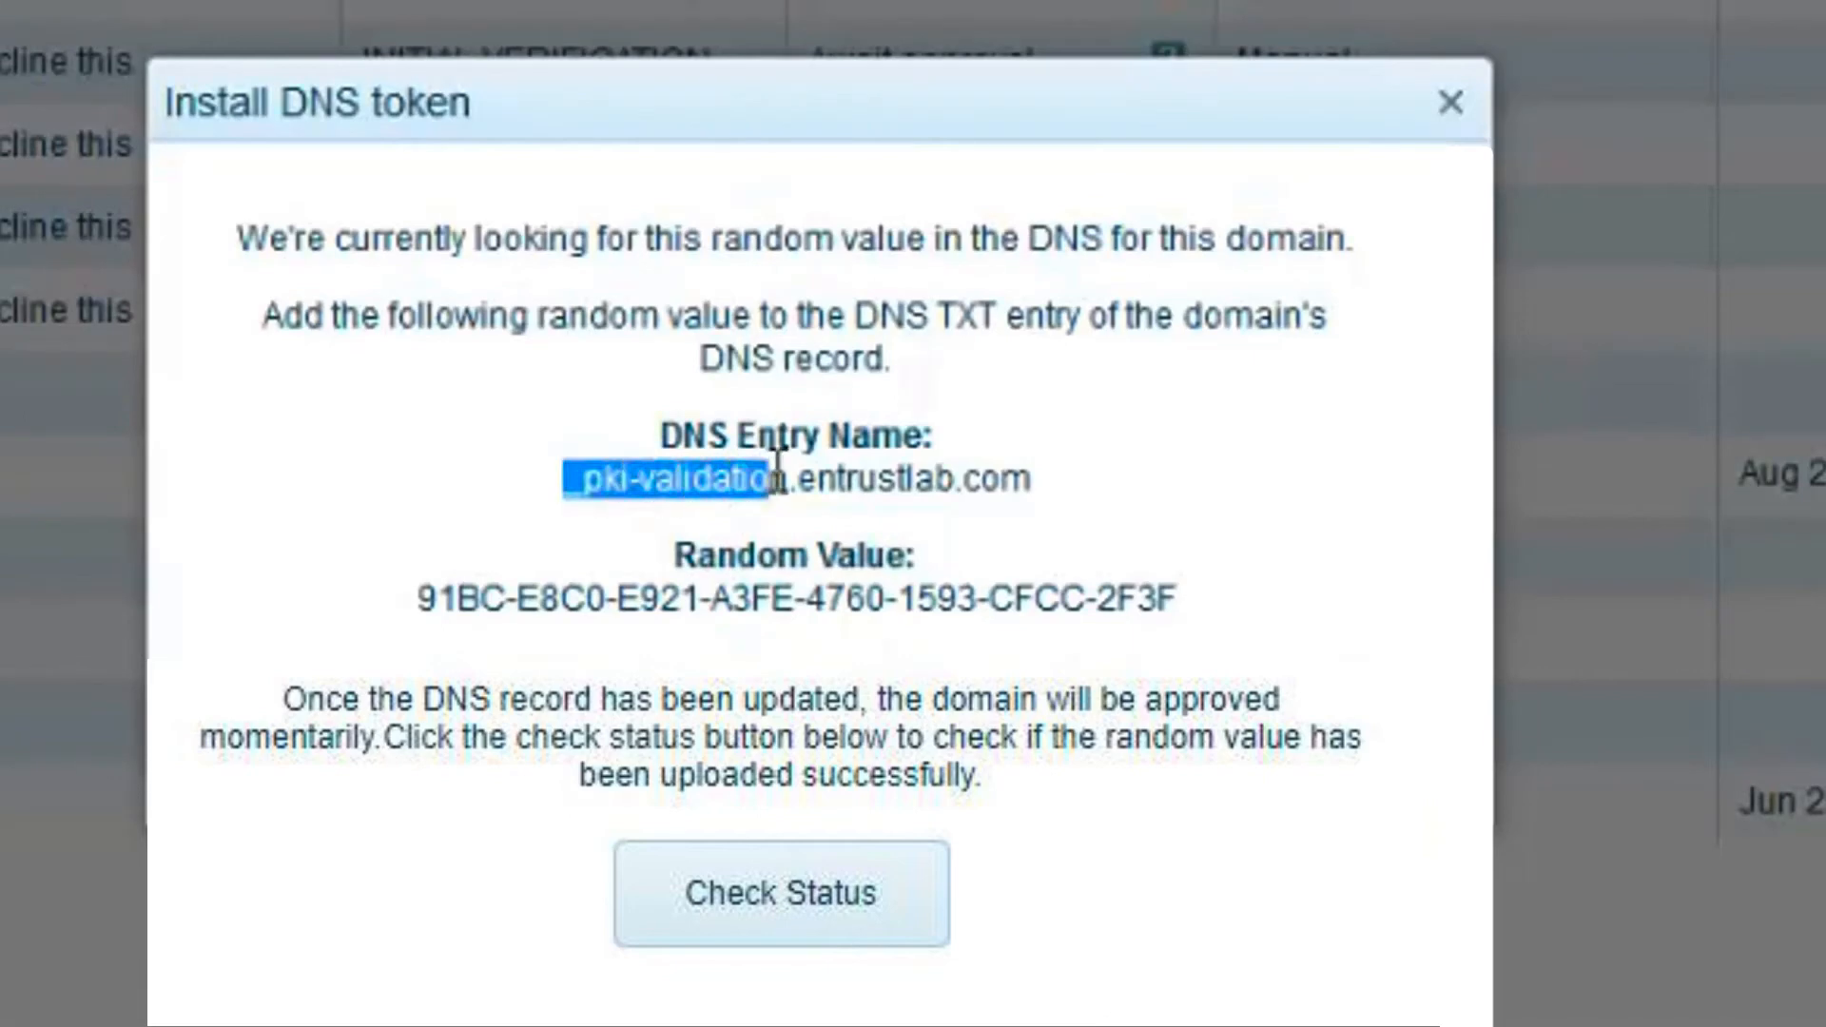
right_click(774, 477)
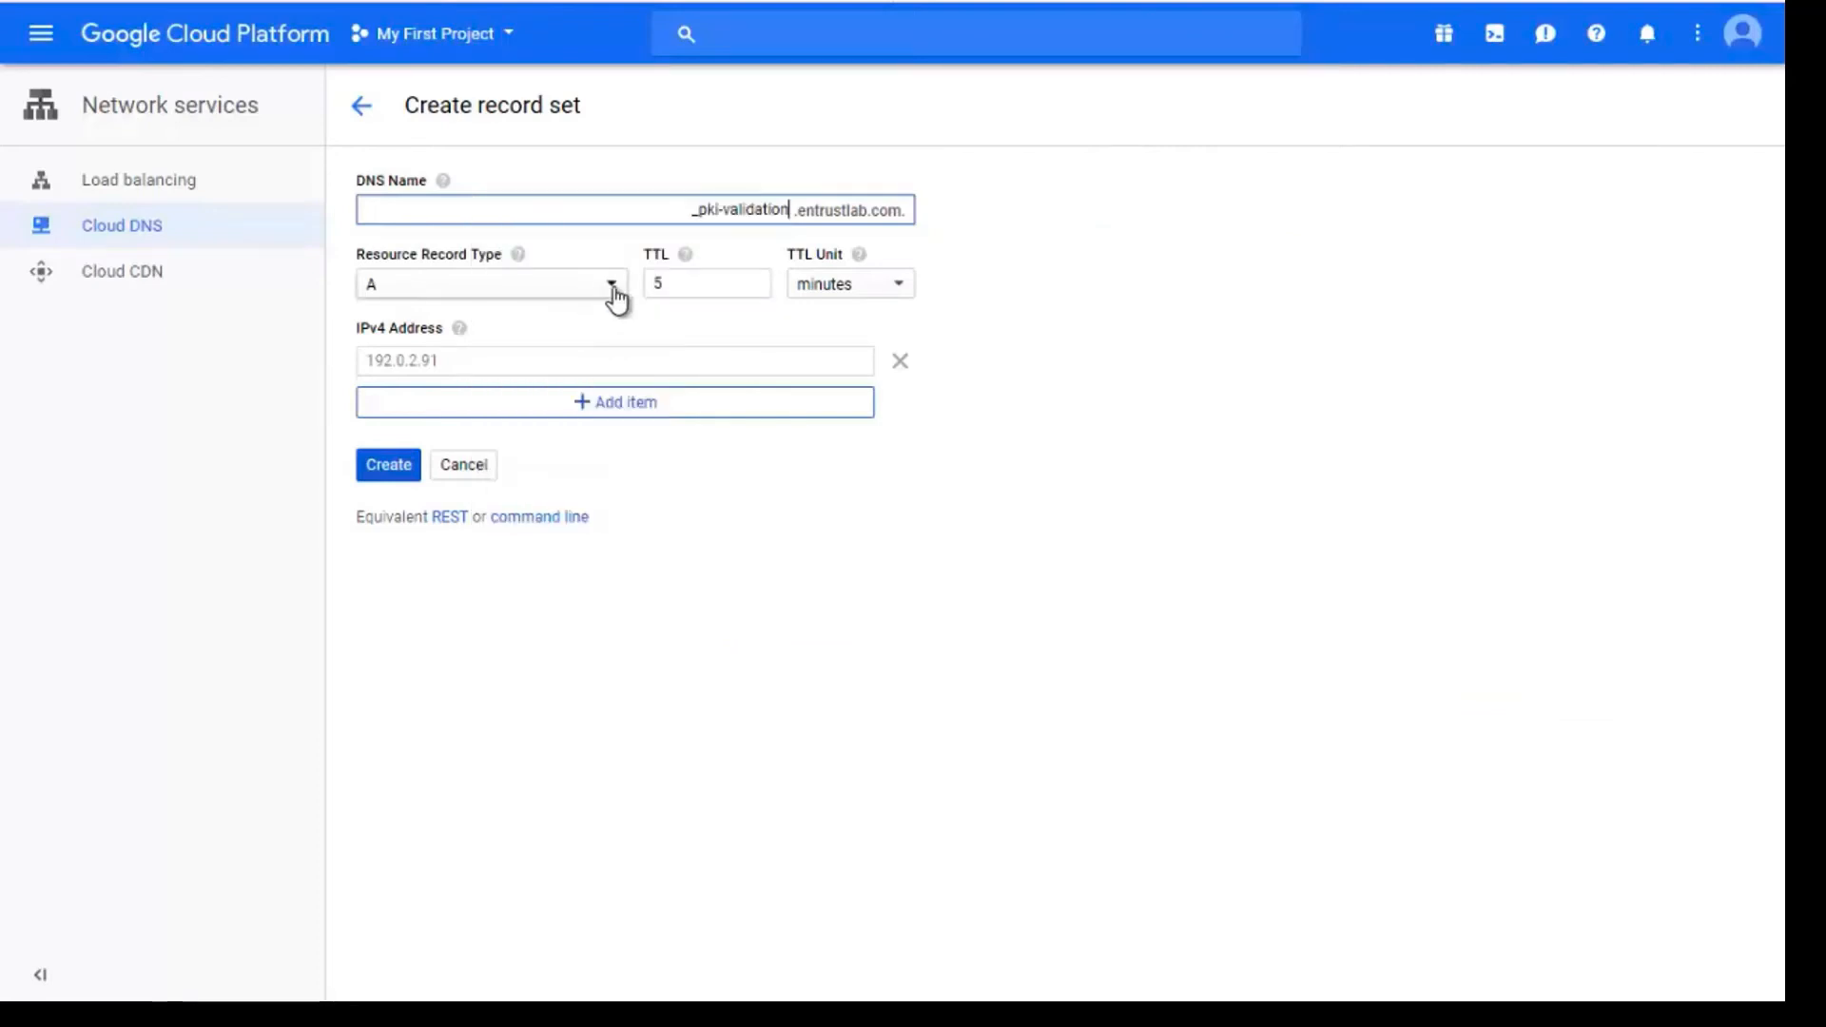
Set the new record set's resource record type to TXT.
click(490, 283)
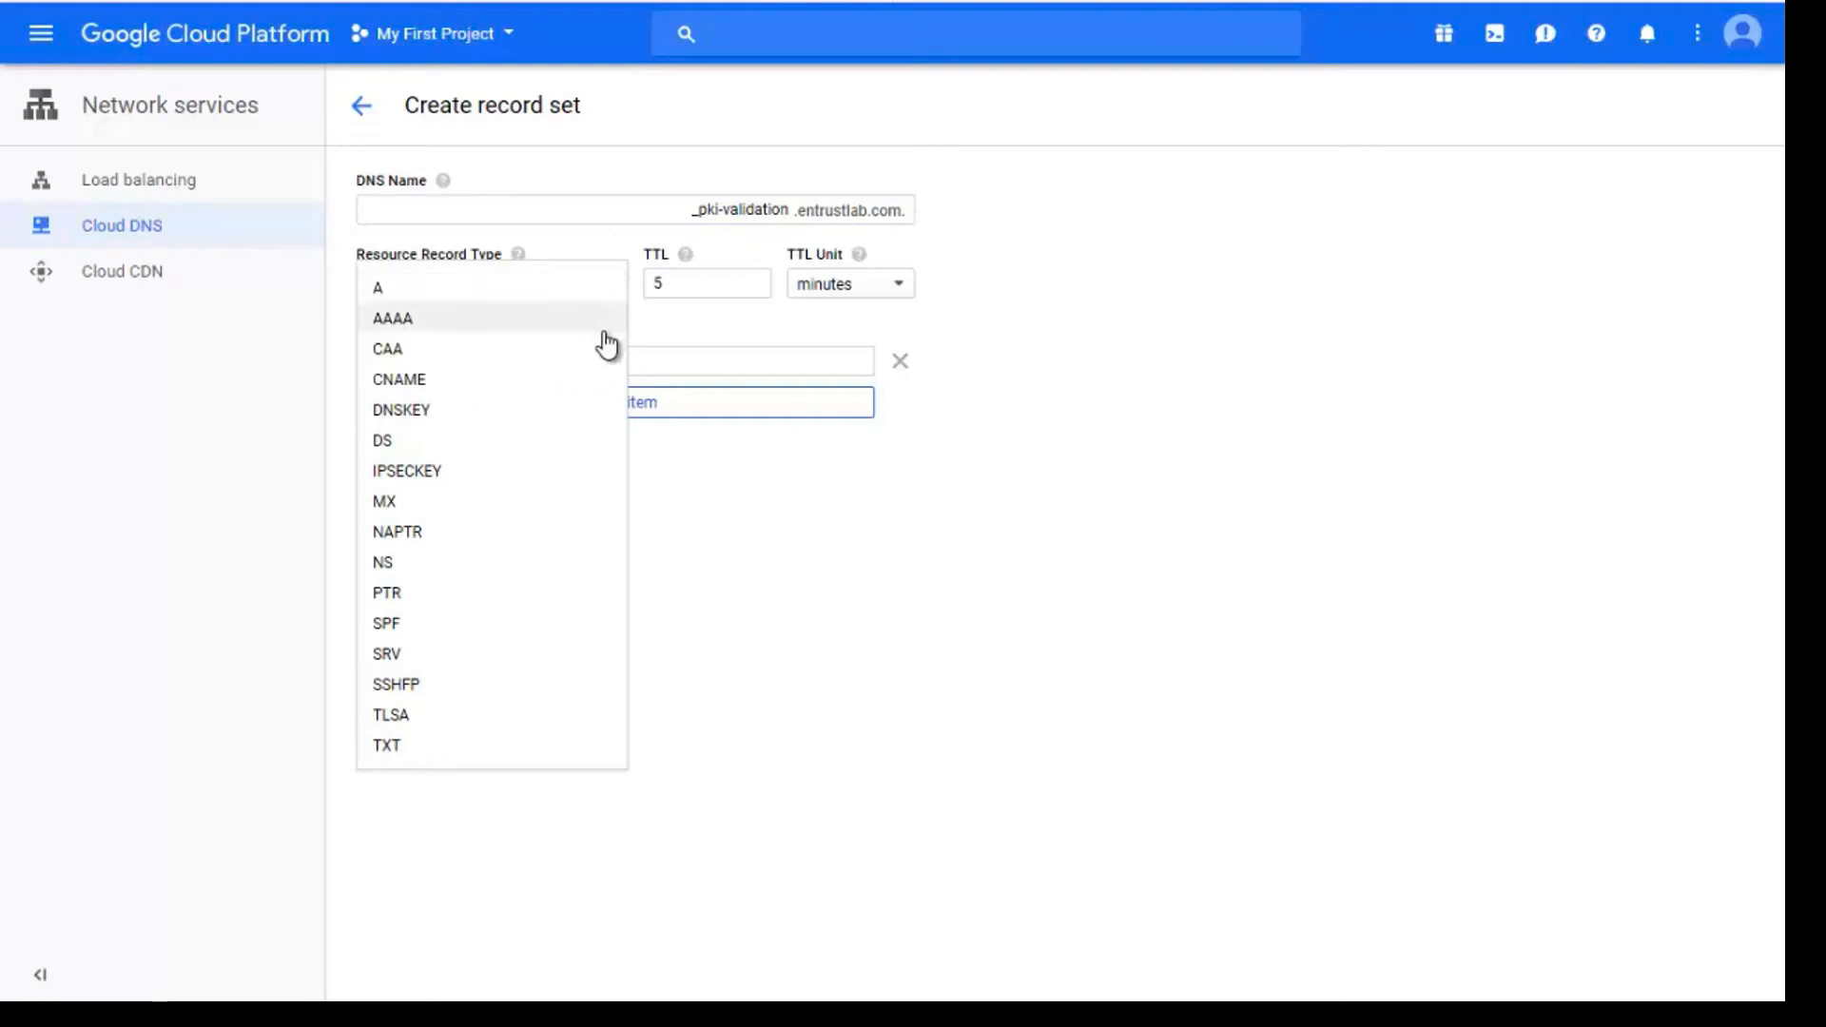
mouse_move(554, 724)
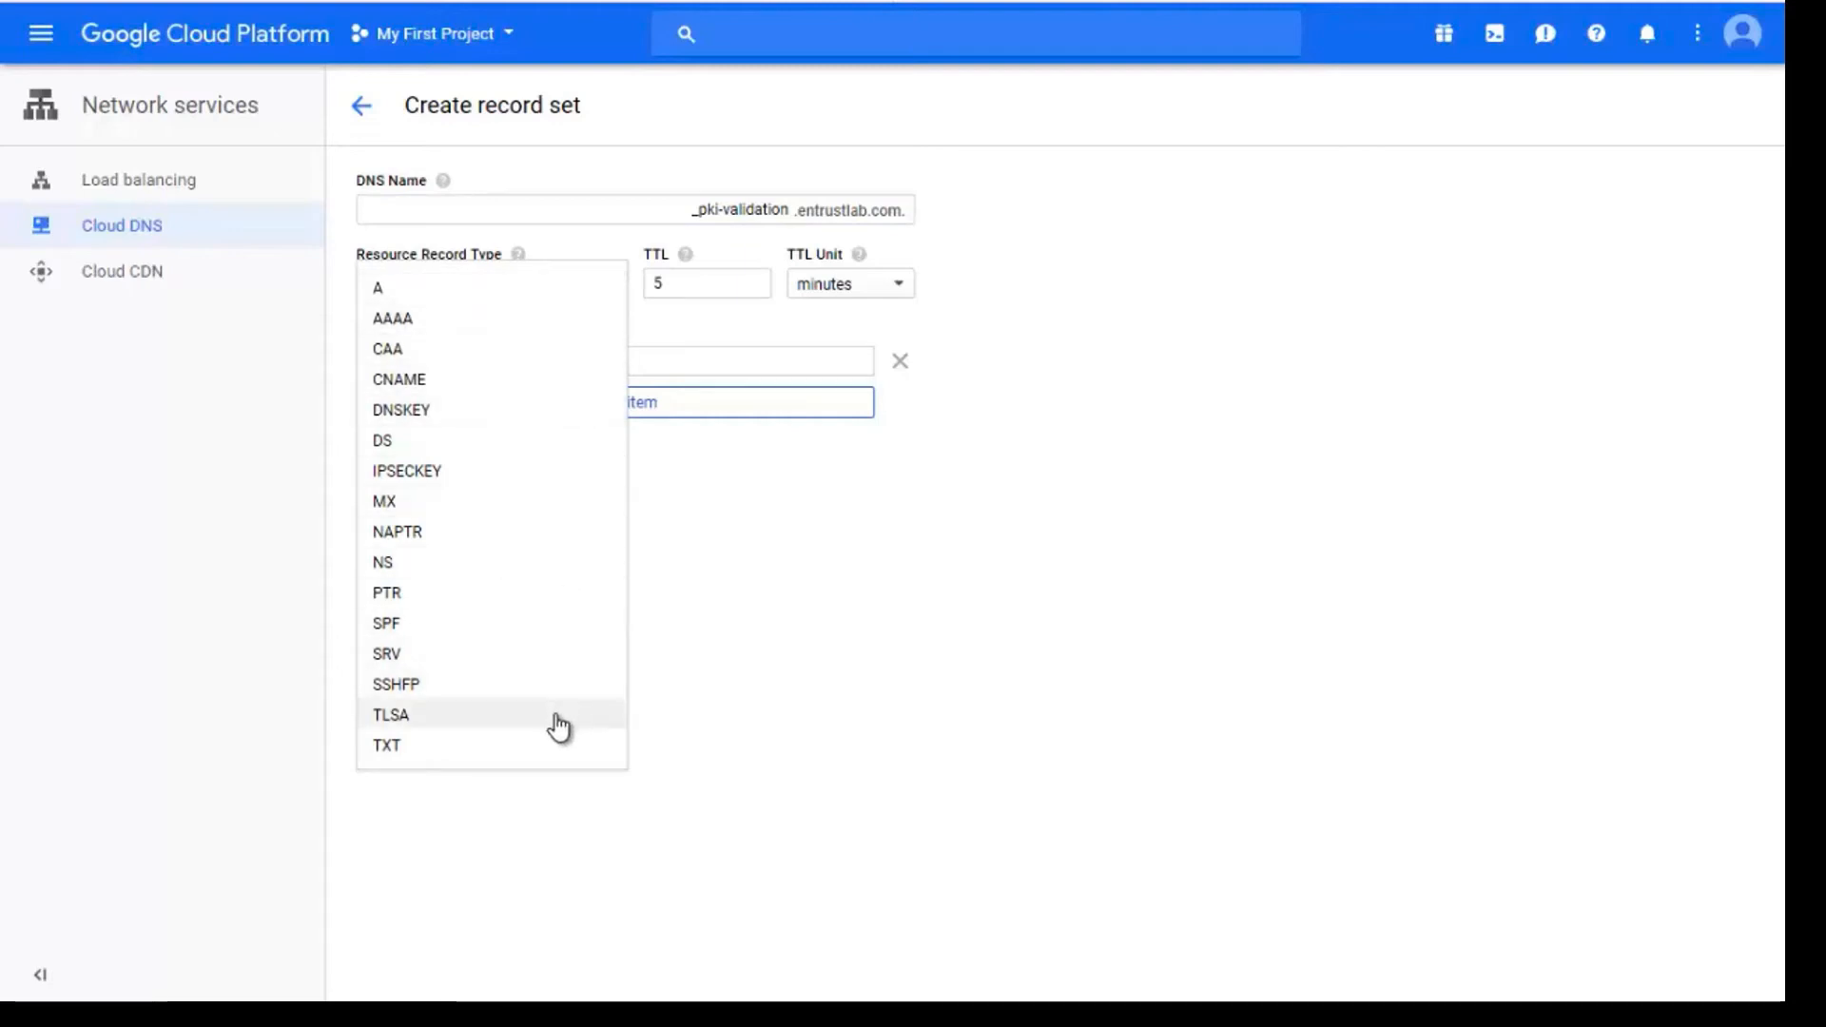
click(385, 746)
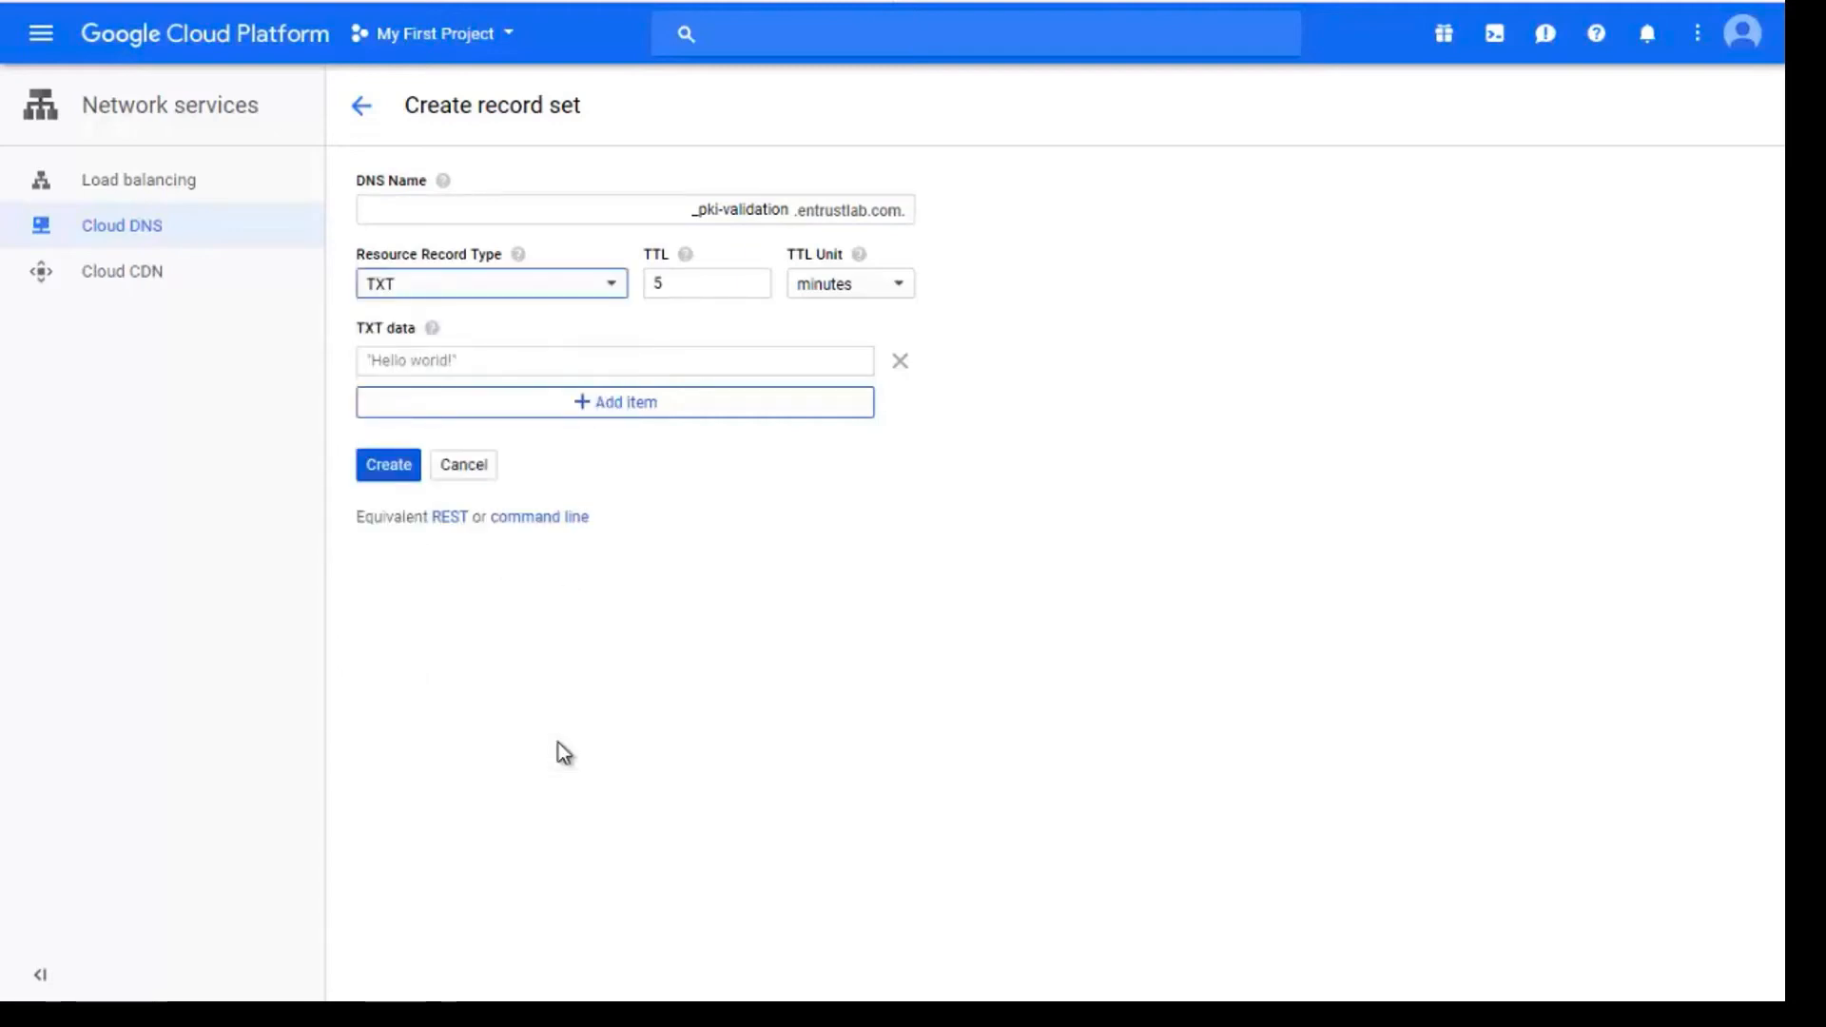
mouse_move(591, 631)
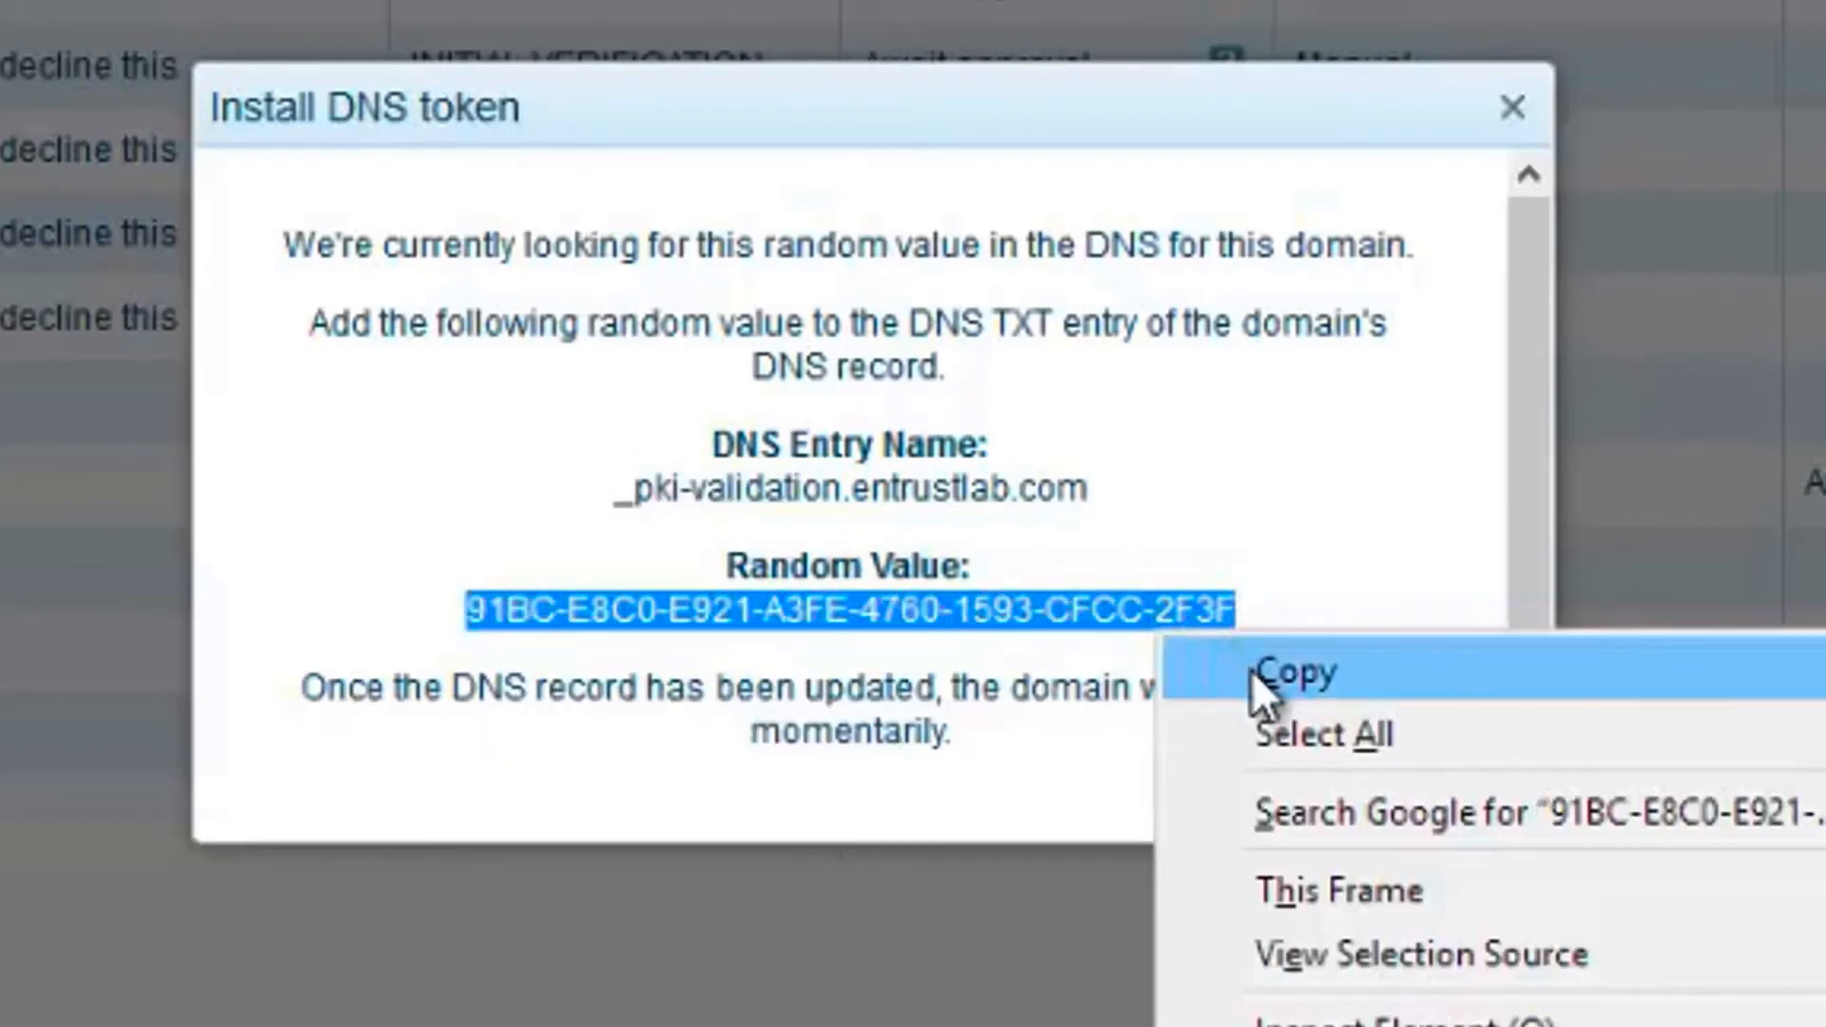
click(1300, 675)
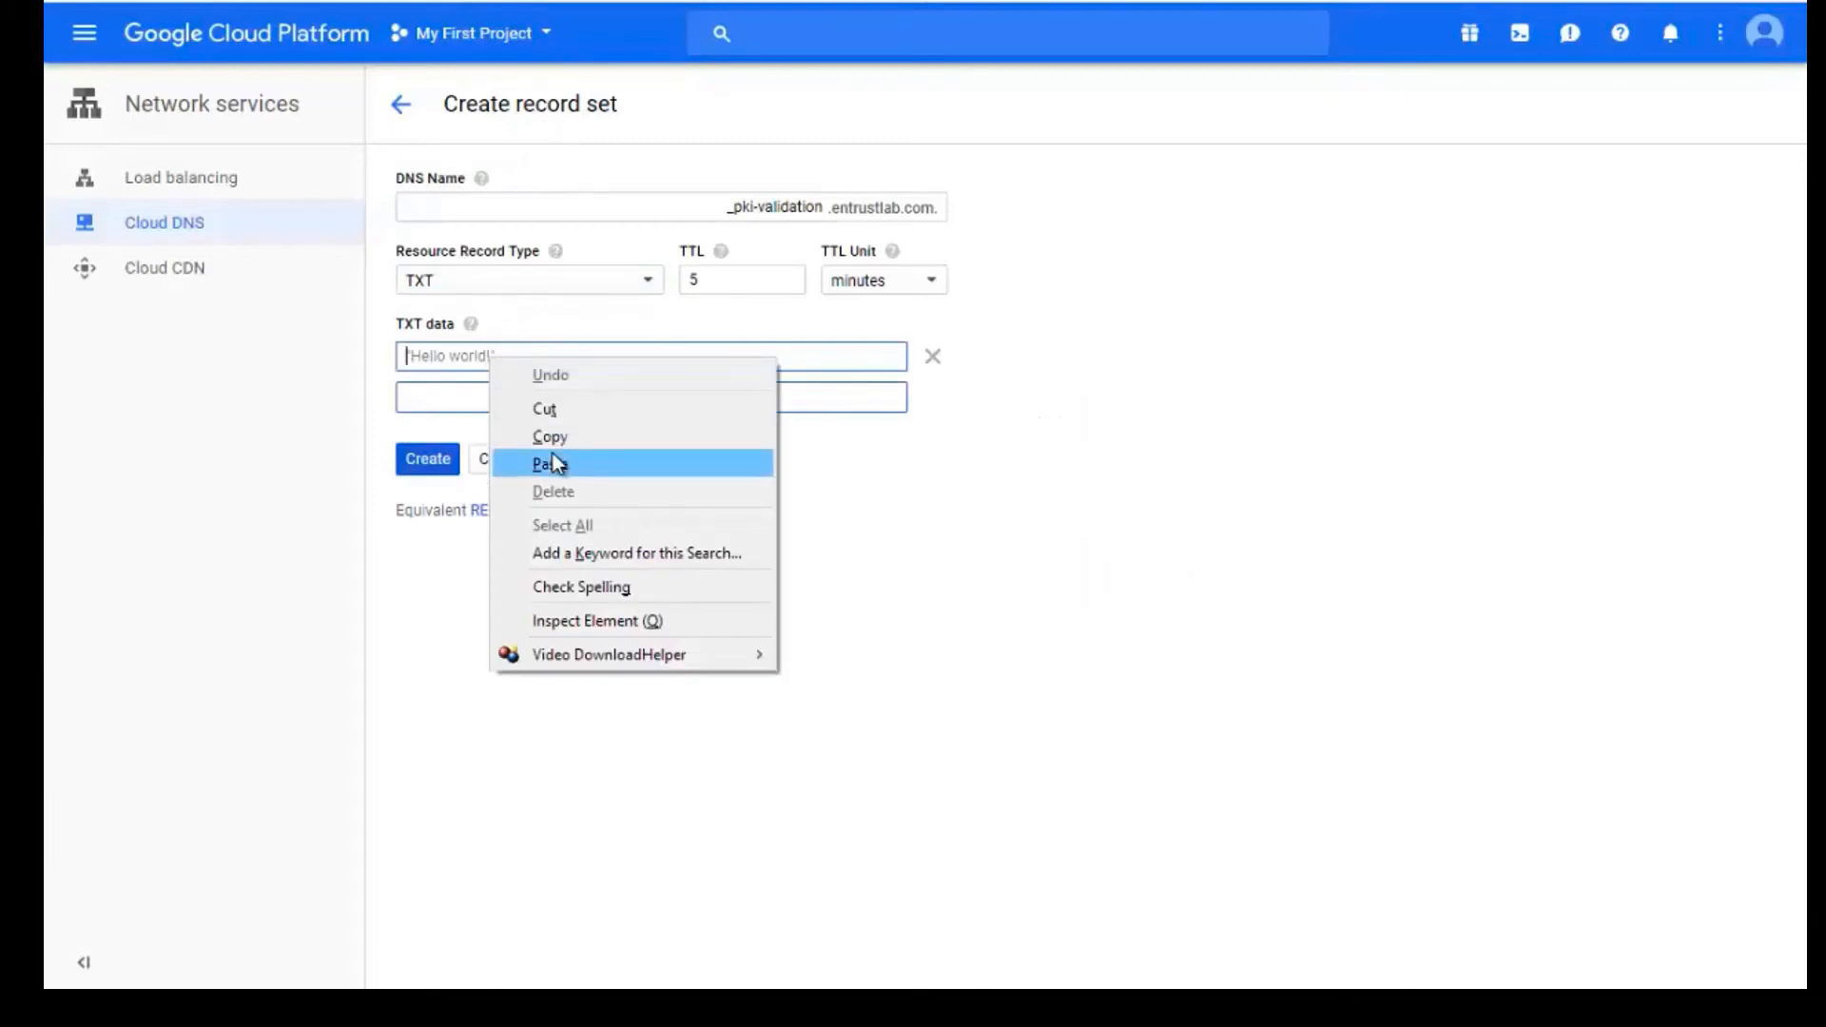
Paste the token into the TXT data field and create the record set.
click(546, 463)
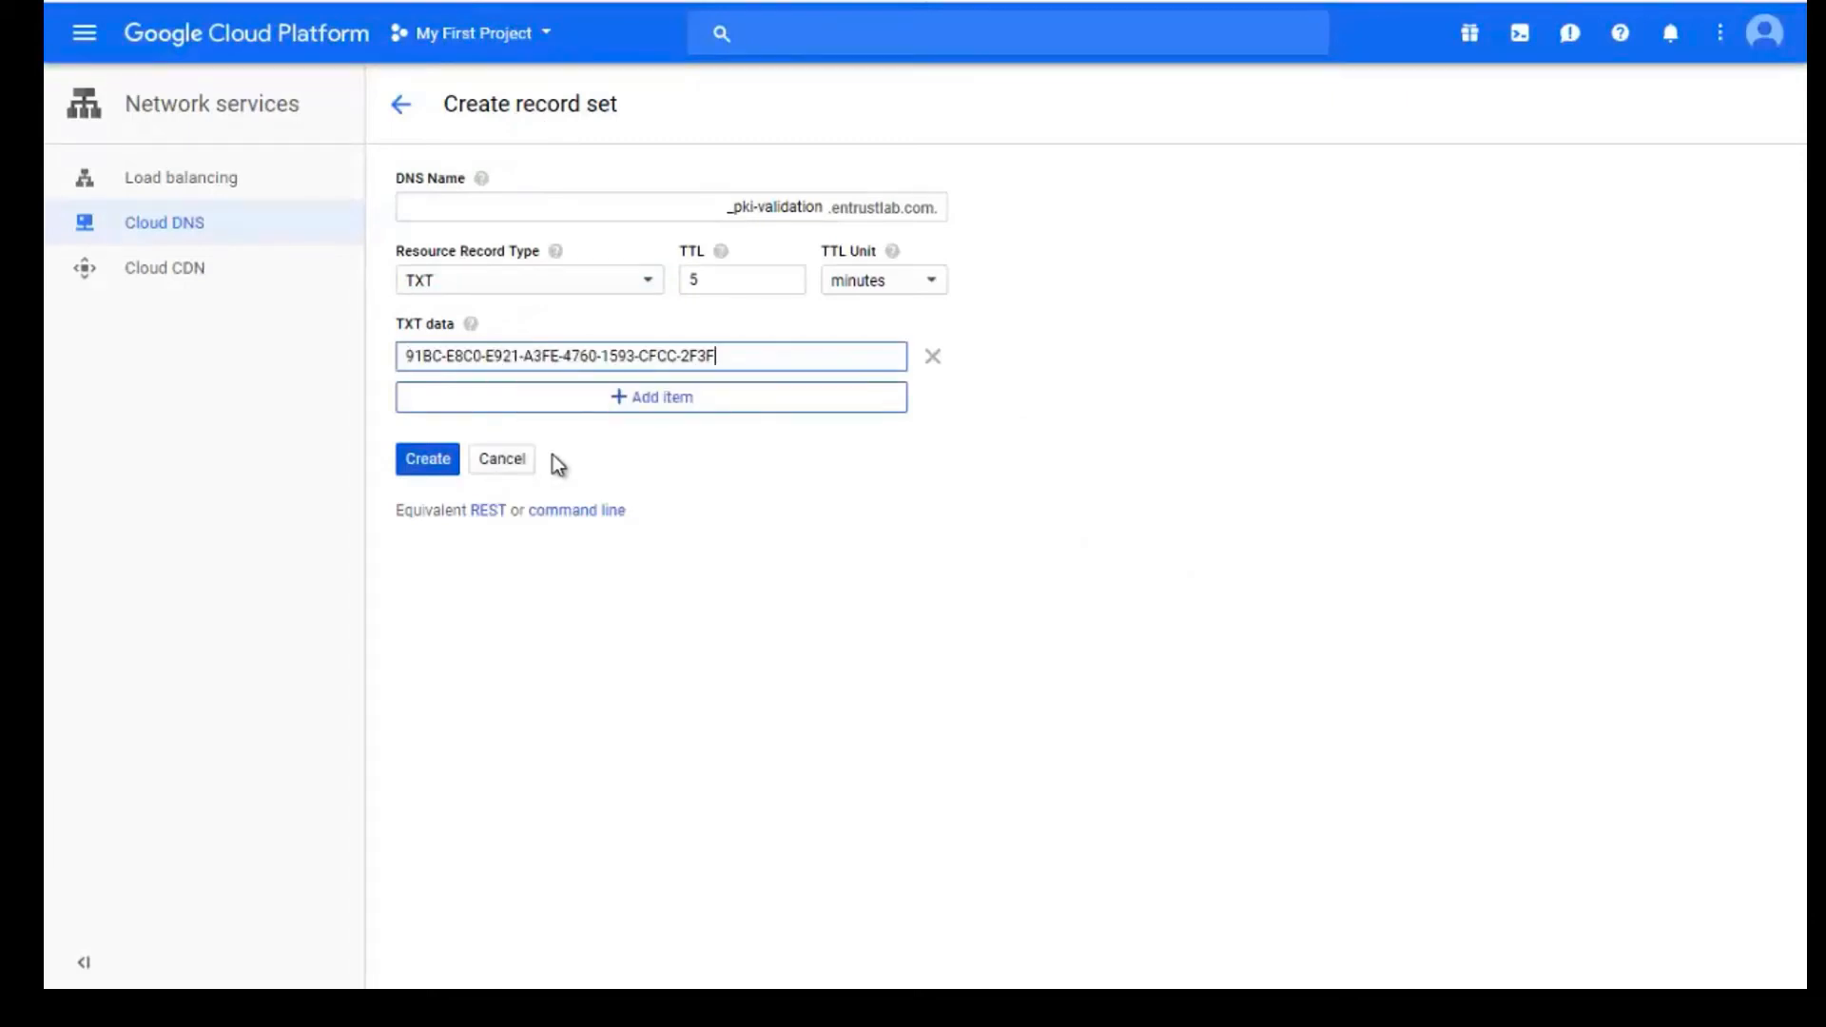
click(426, 459)
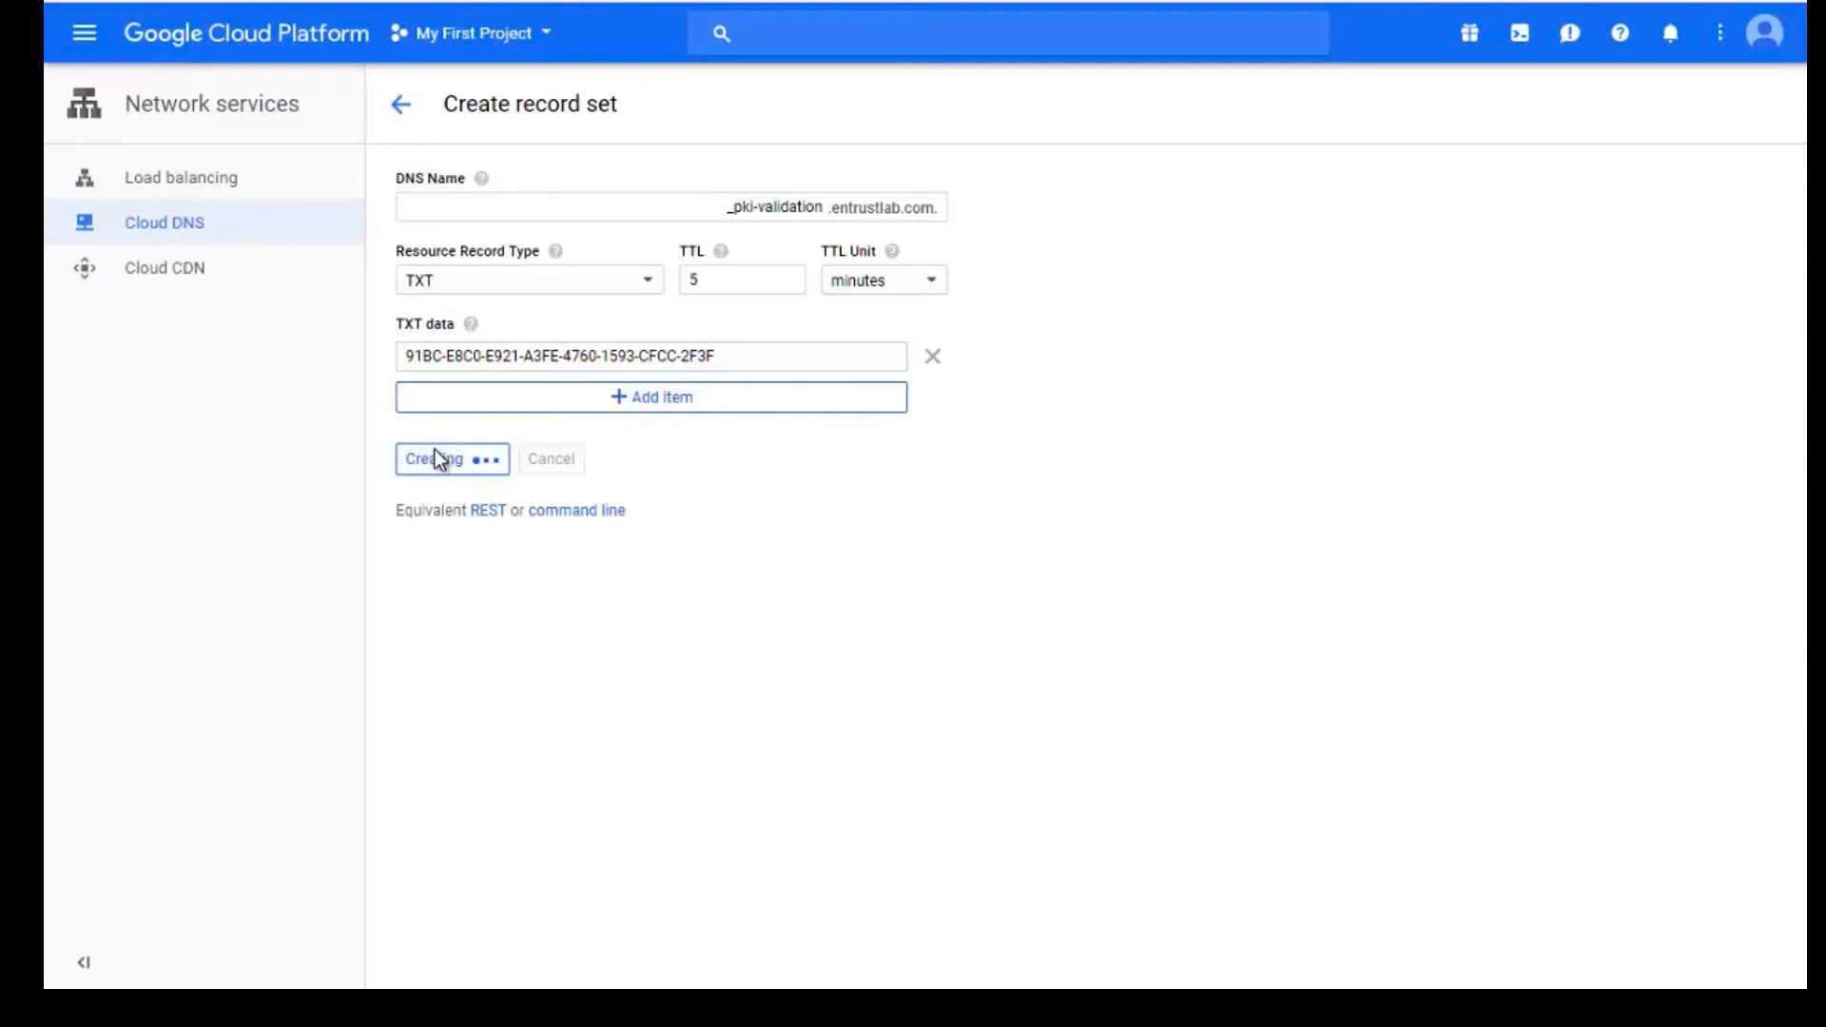
click(452, 458)
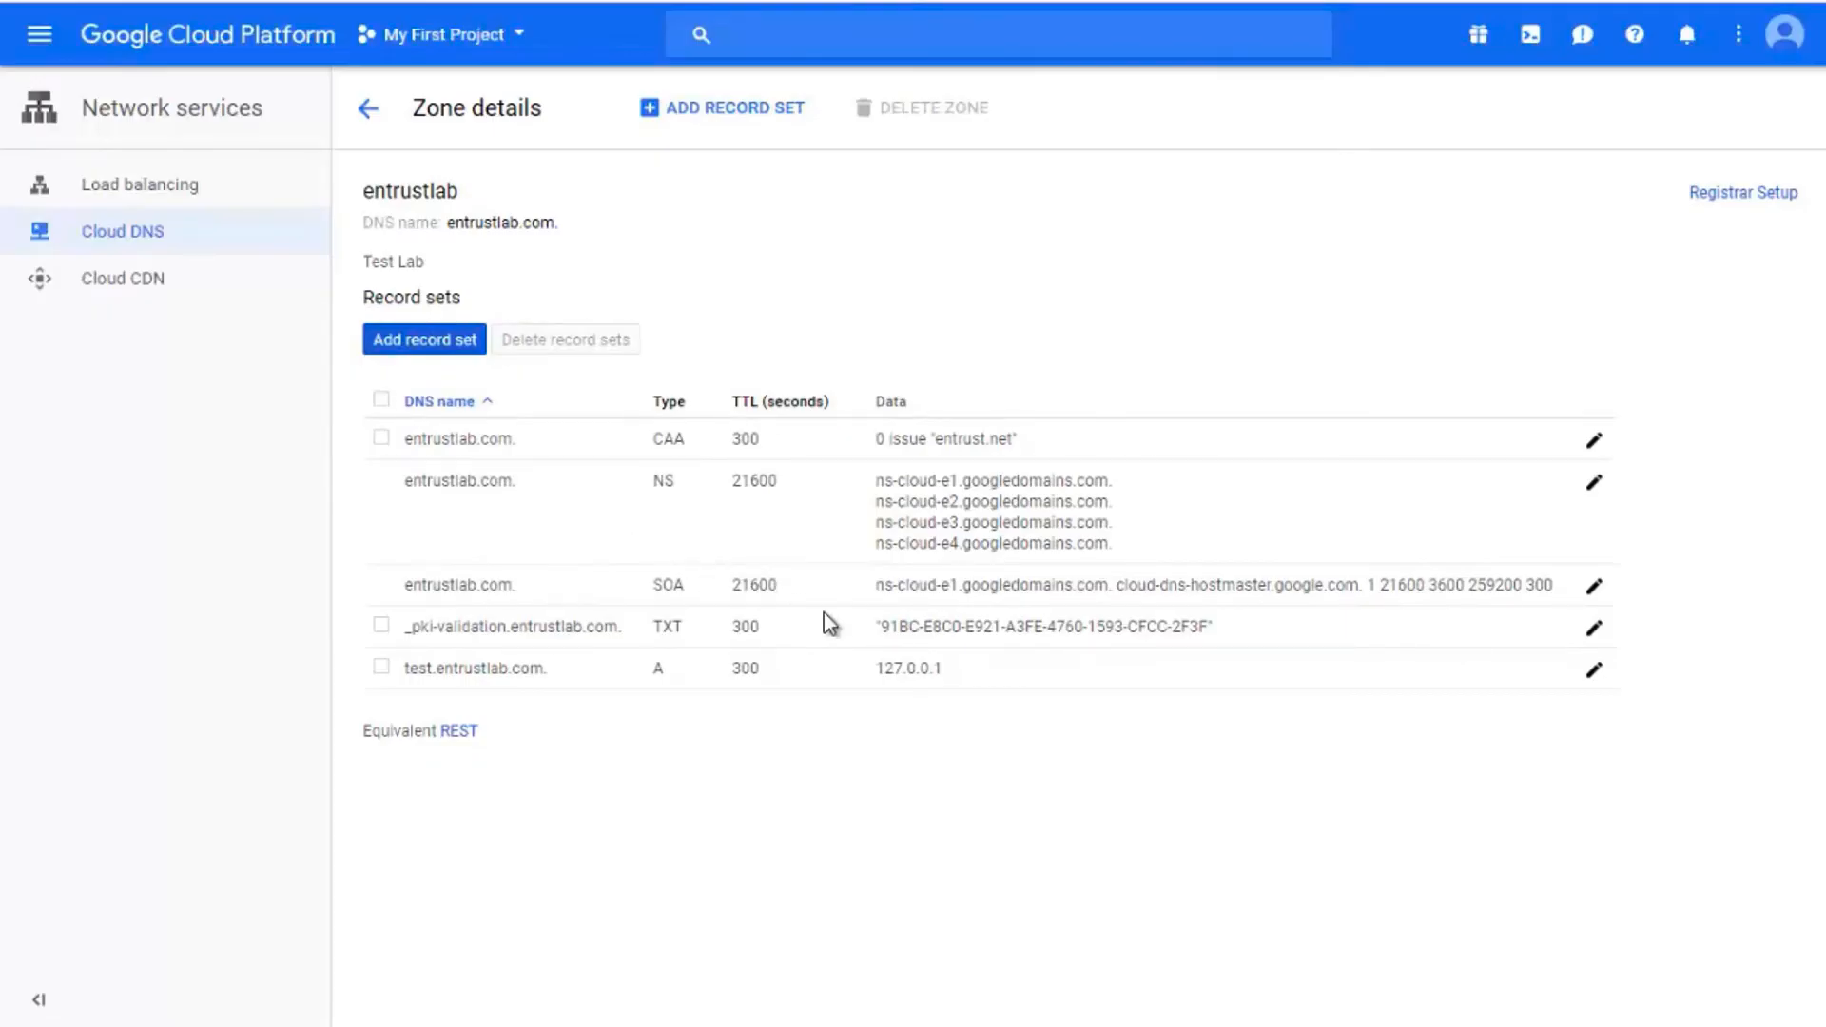
mouse_move(1290, 648)
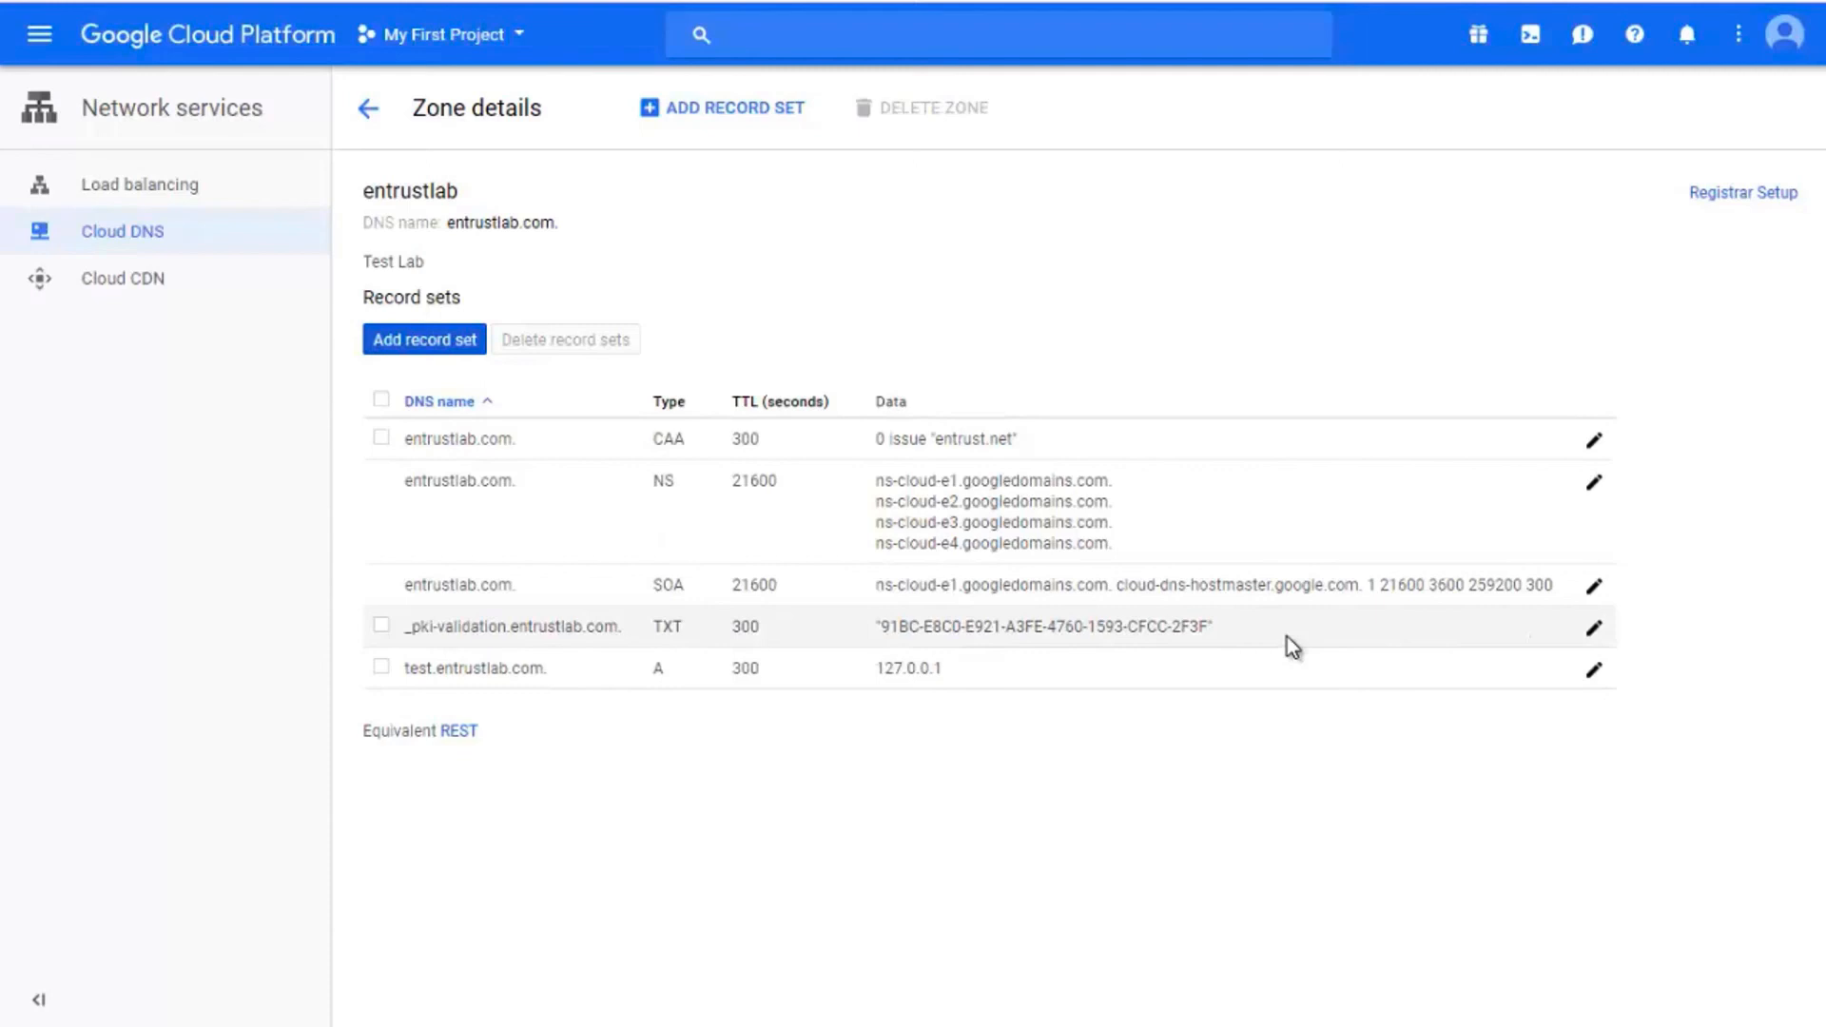
mouse_move(1300, 608)
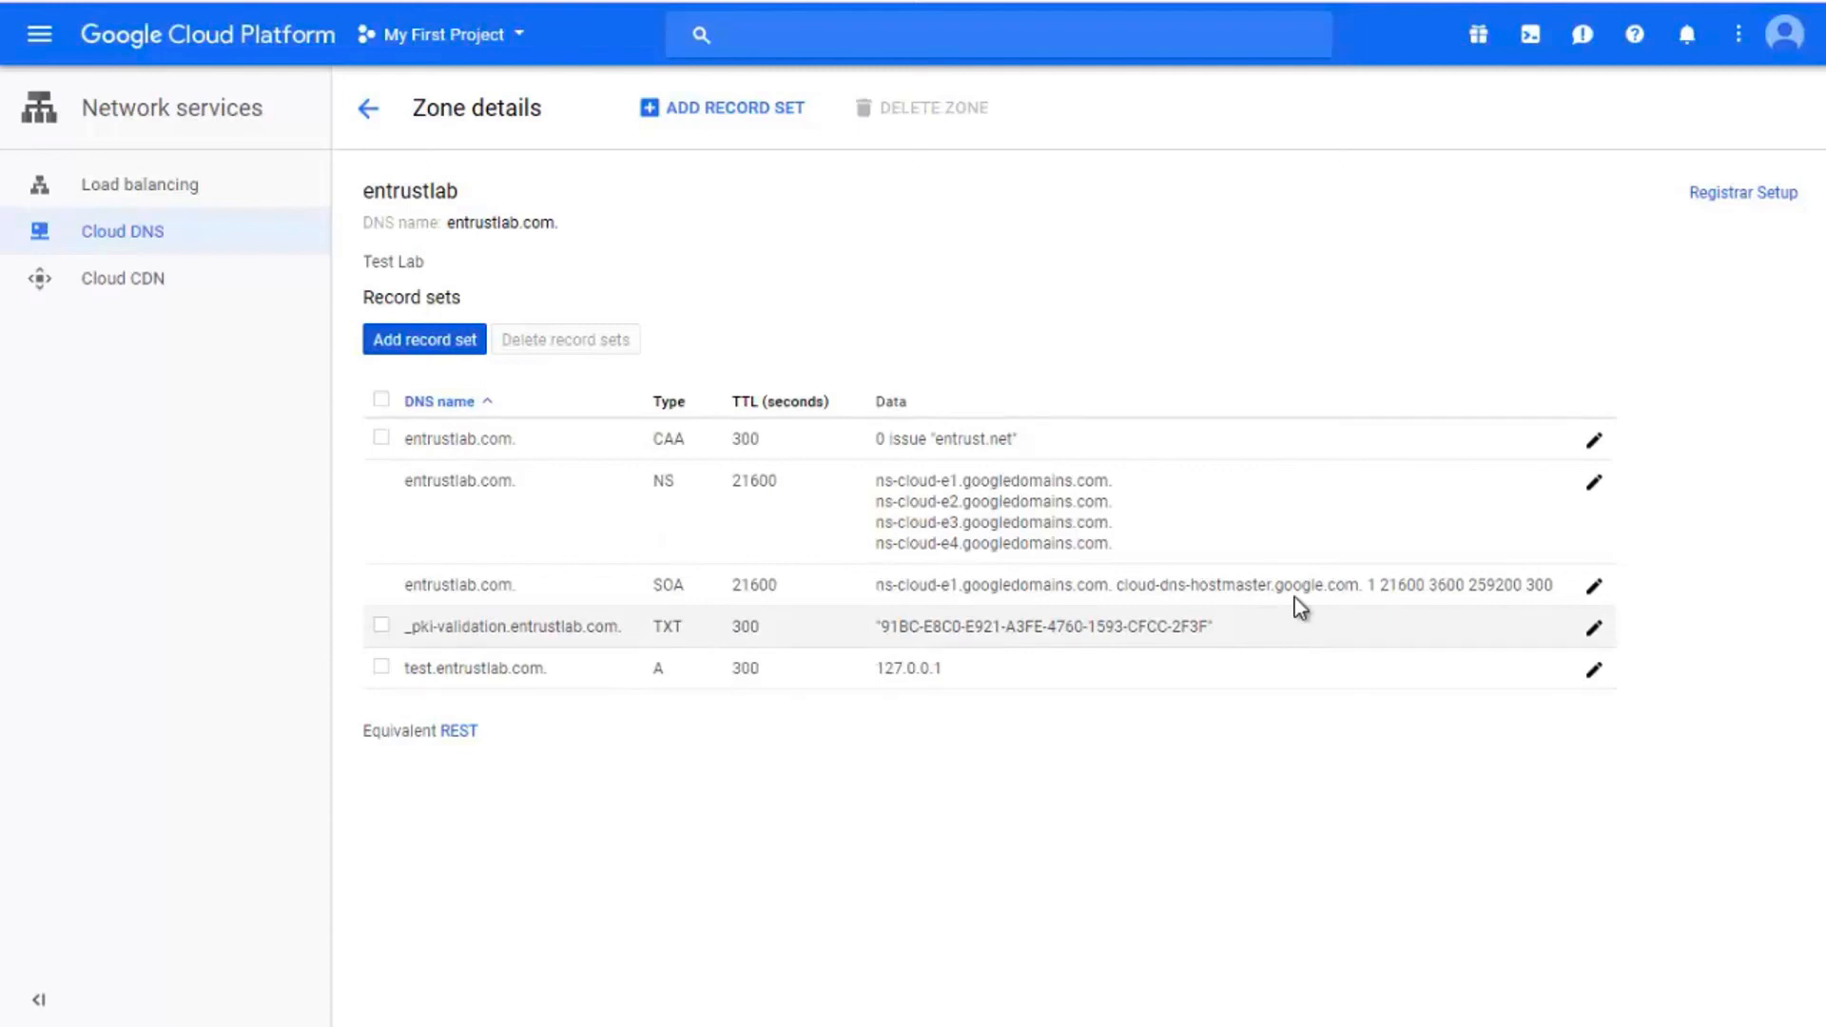